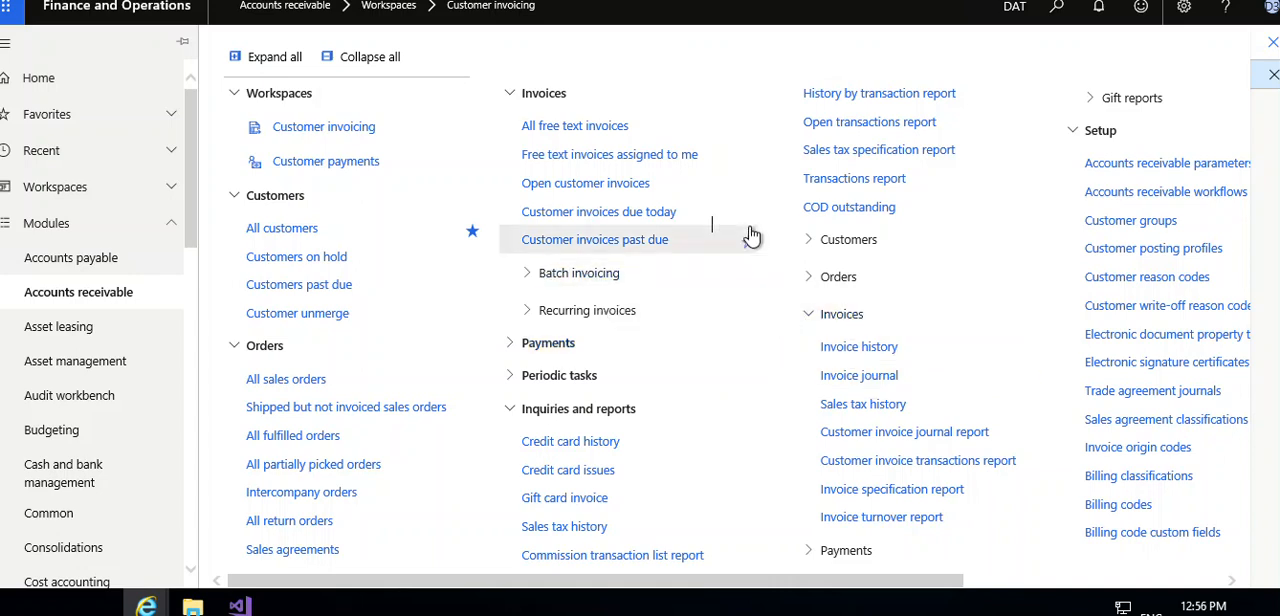
mouse_move(696, 104)
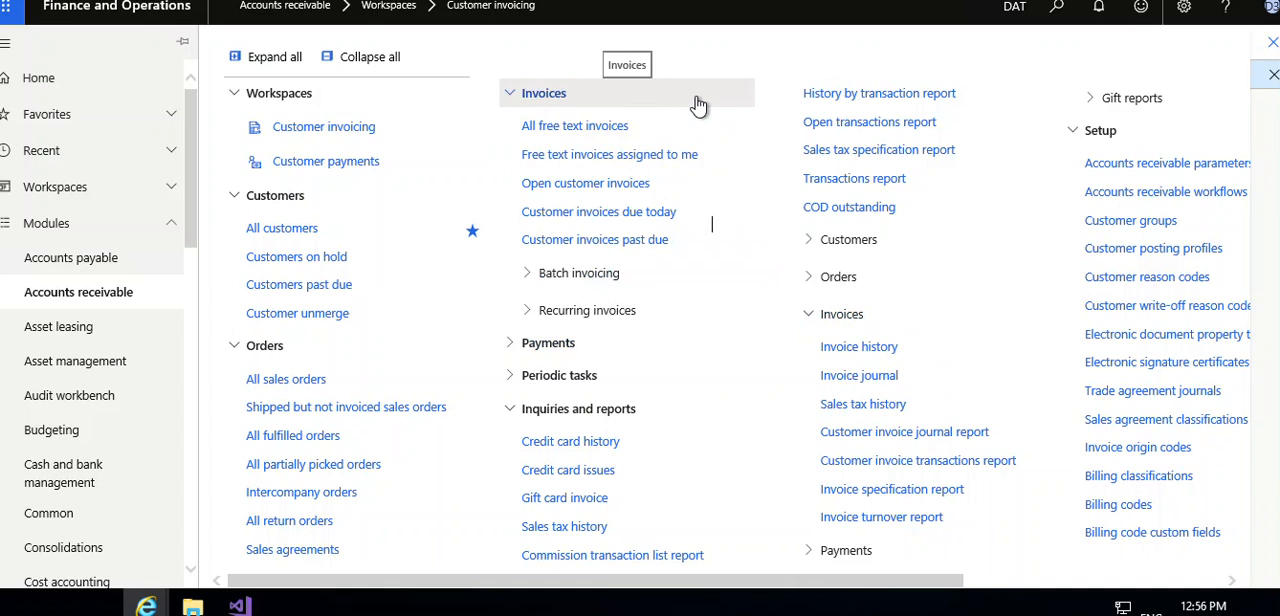
mouse_move(428, 122)
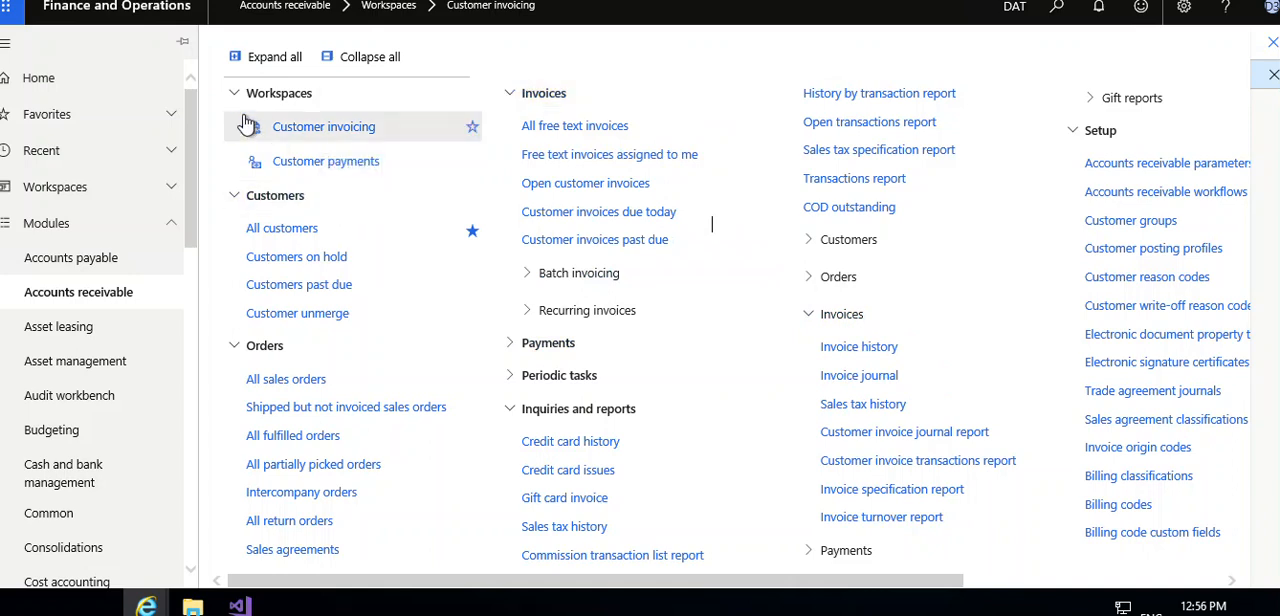
mouse_move(237, 150)
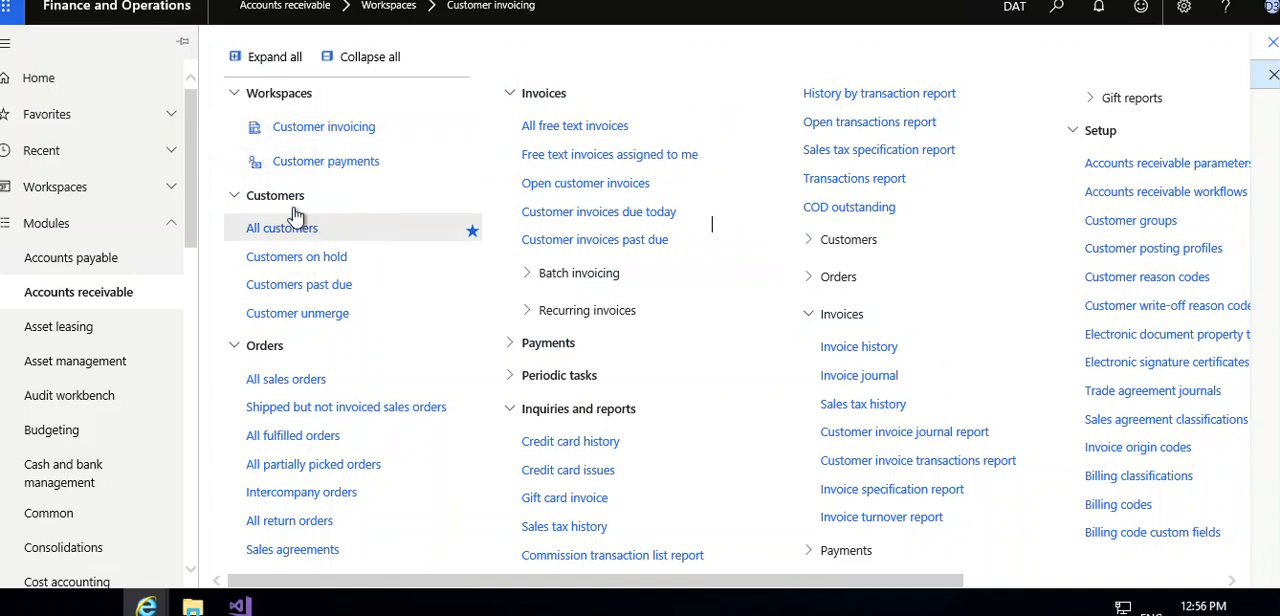
mouse_move(290, 244)
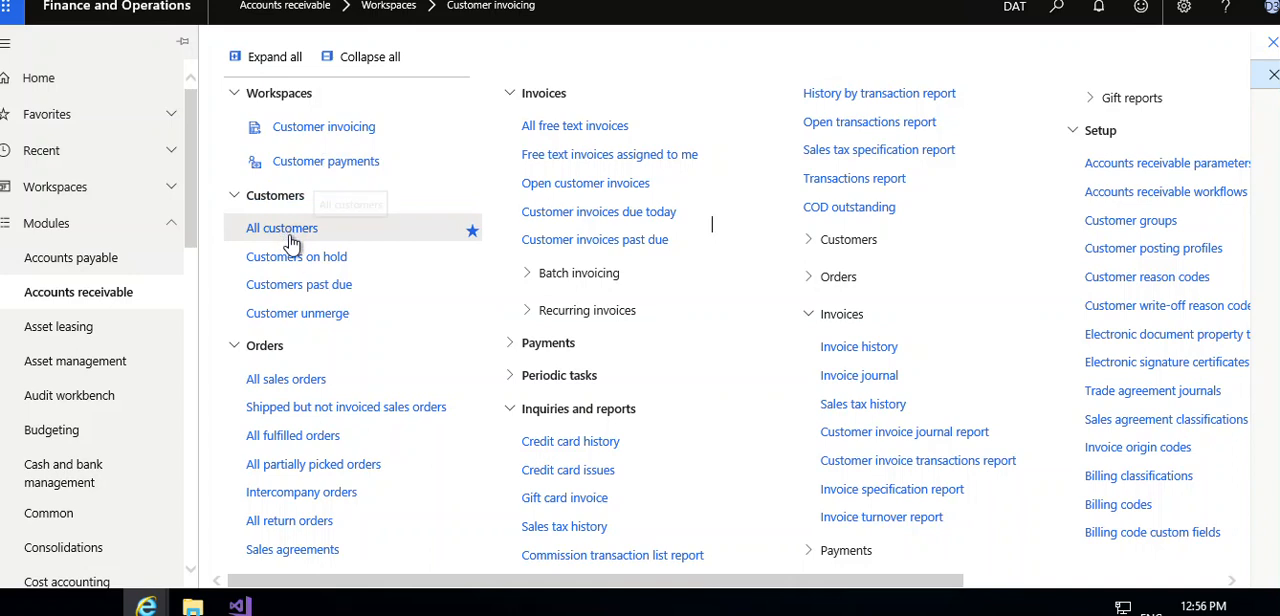
mouse_move(285, 268)
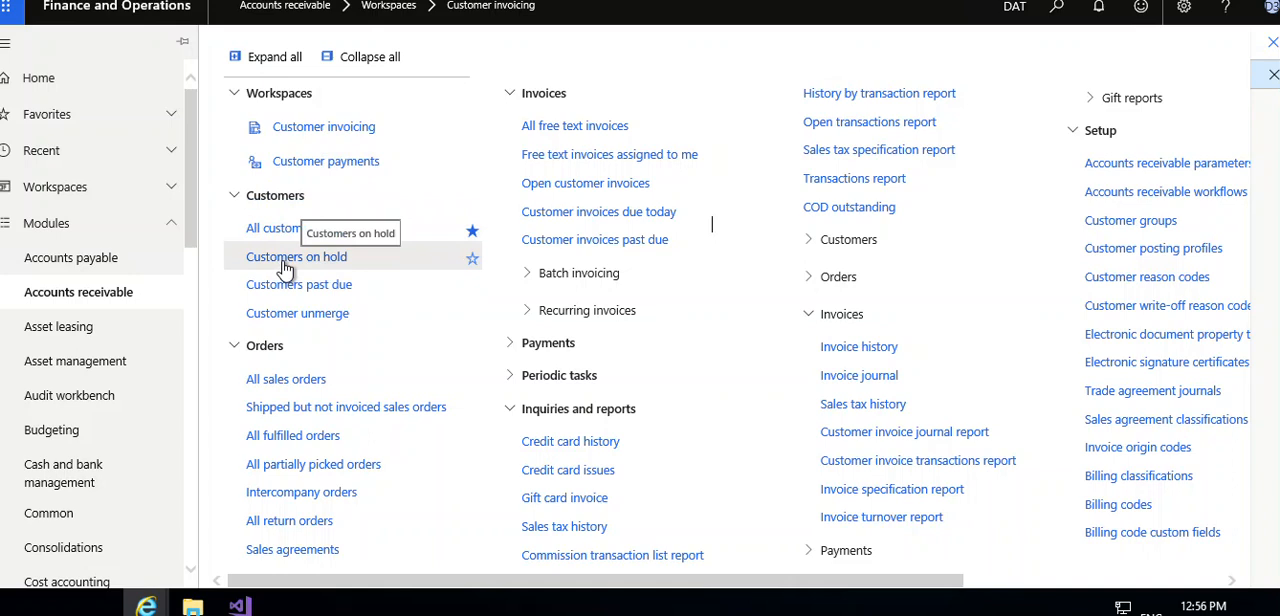
mouse_move(261, 287)
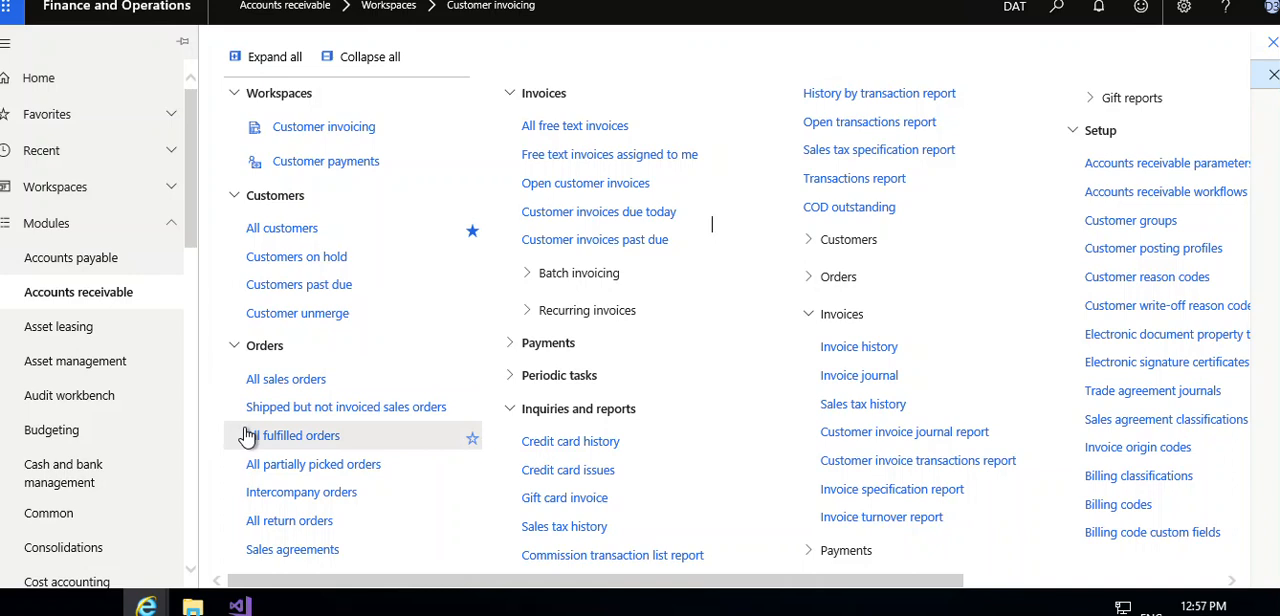
mouse_move(247, 445)
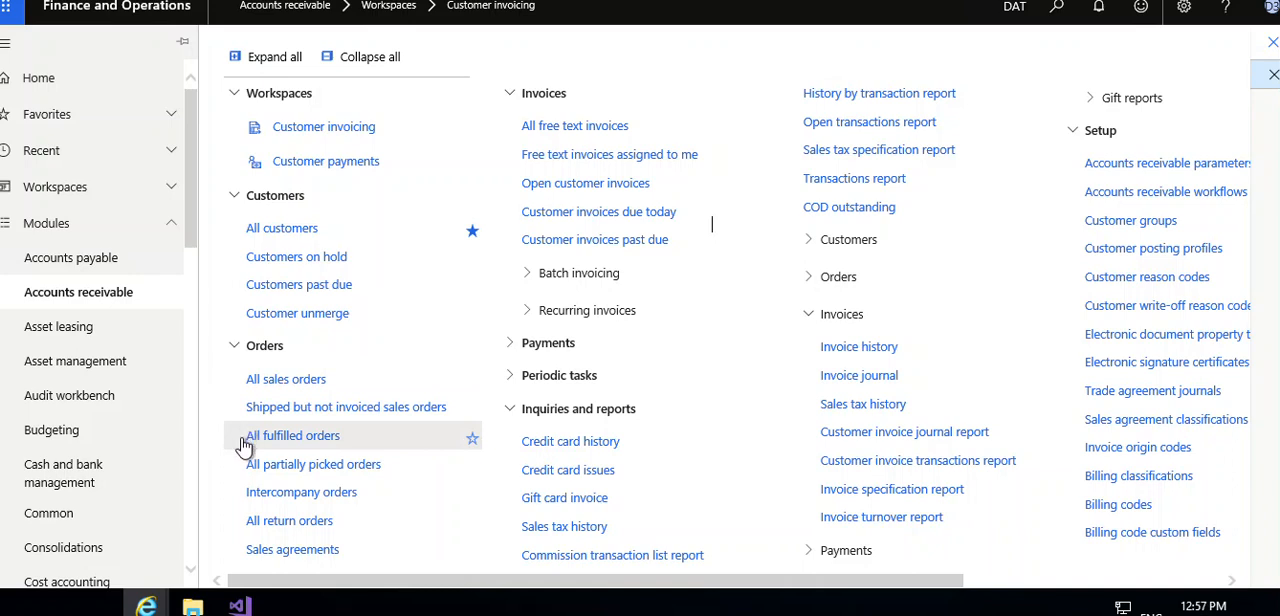
mouse_move(288, 480)
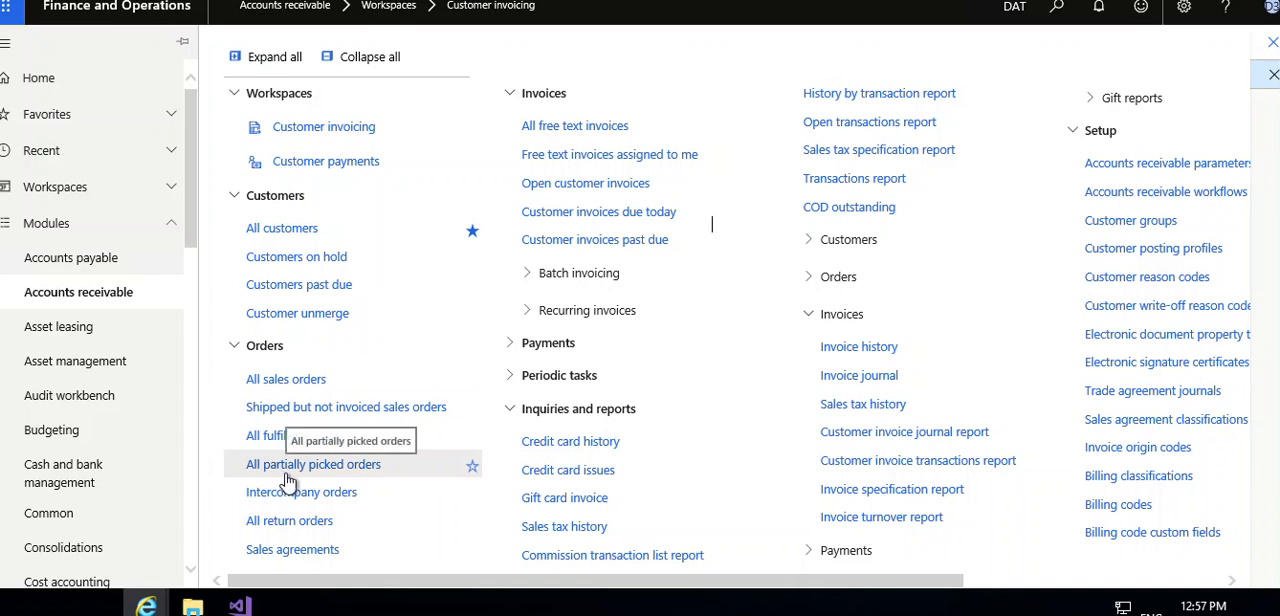
mouse_move(258, 497)
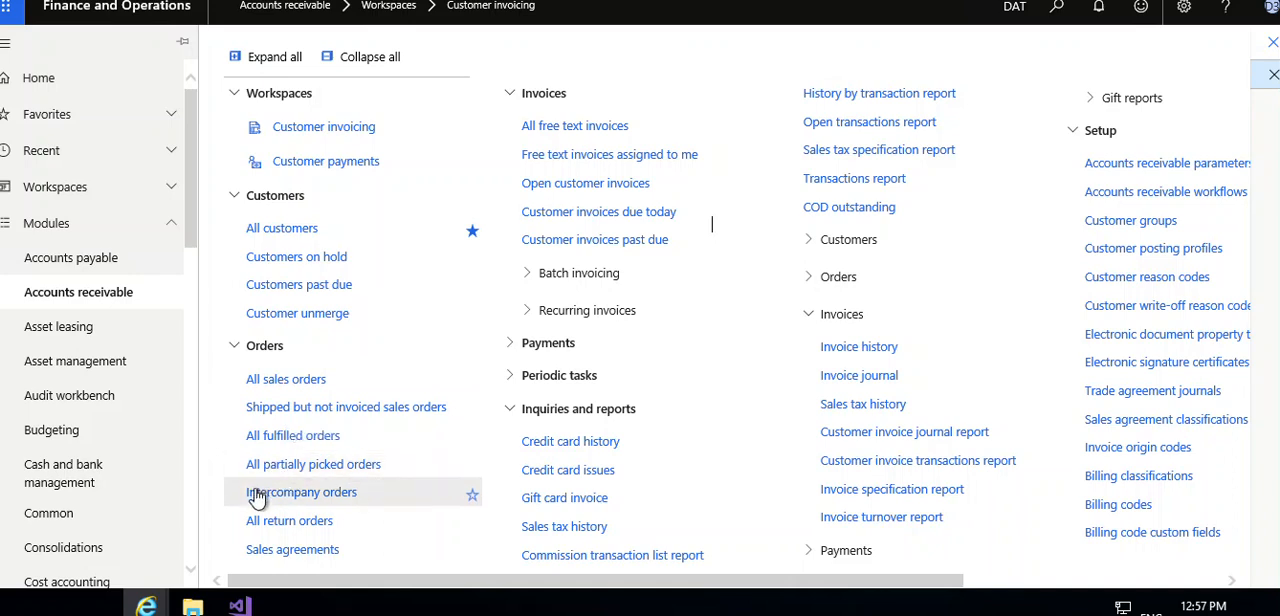
mouse_move(280, 507)
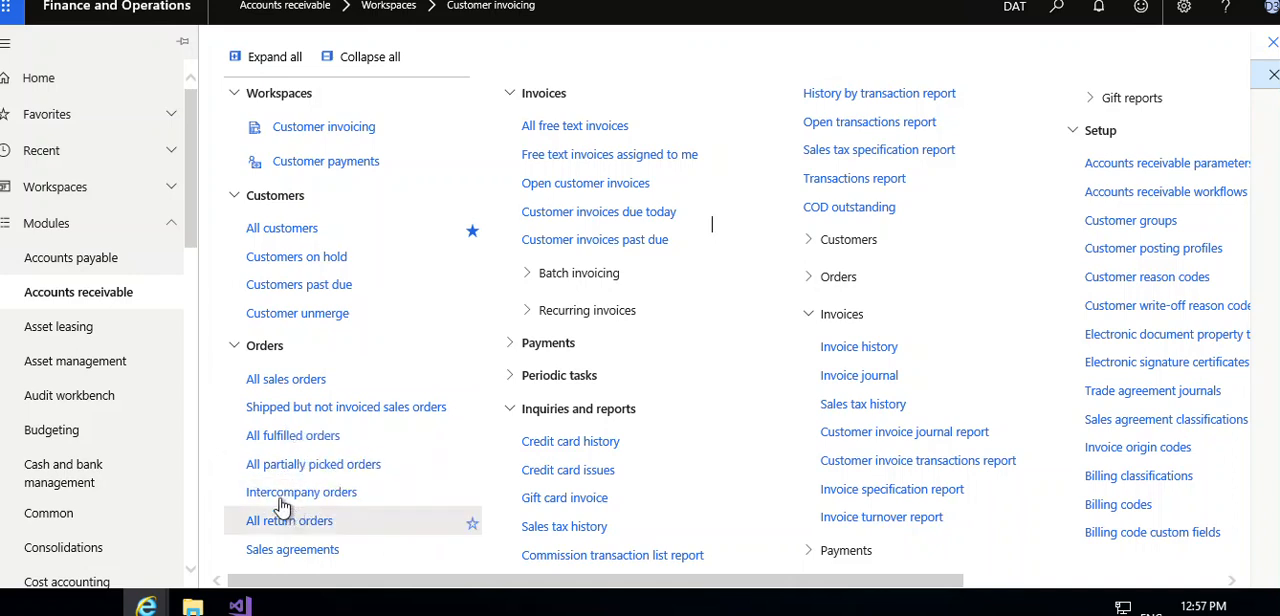
mouse_move(238, 497)
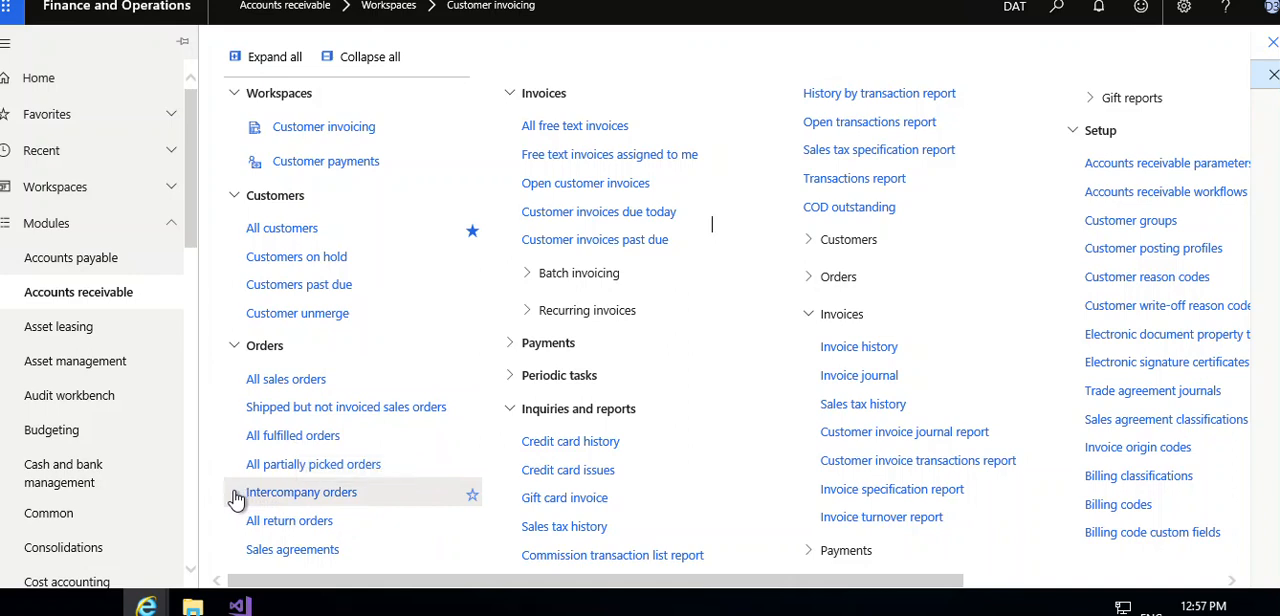
mouse_move(237, 524)
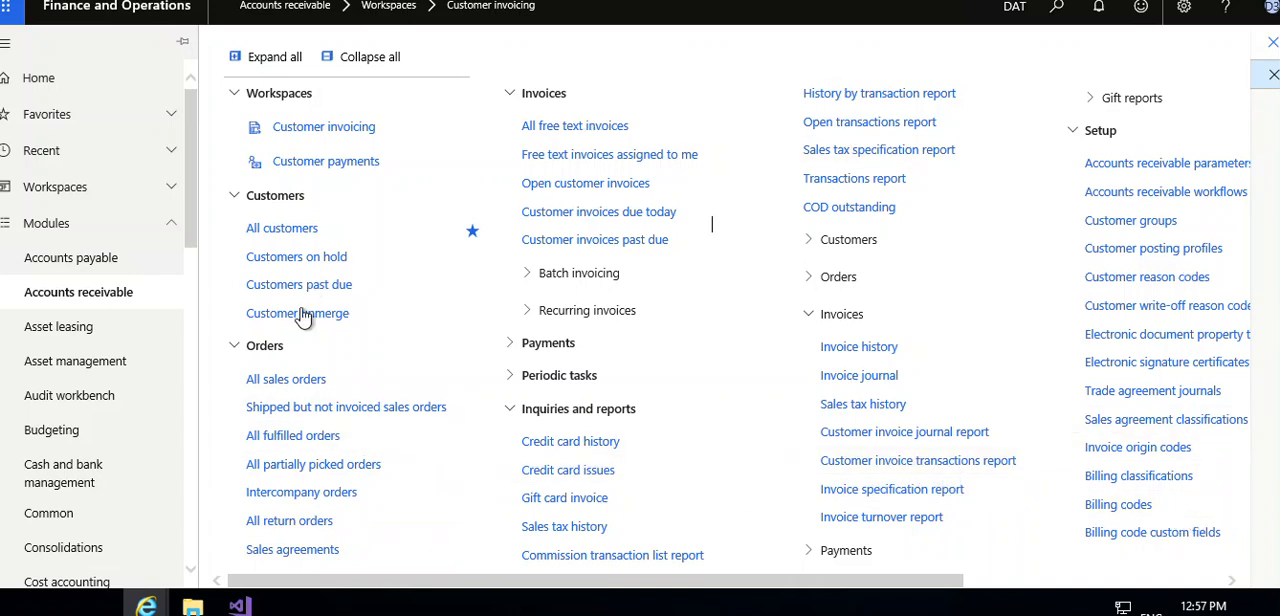
Step: Collapse the Orders group and expand Recurring invoices in the Accounts receivable menu
left_click(234, 345)
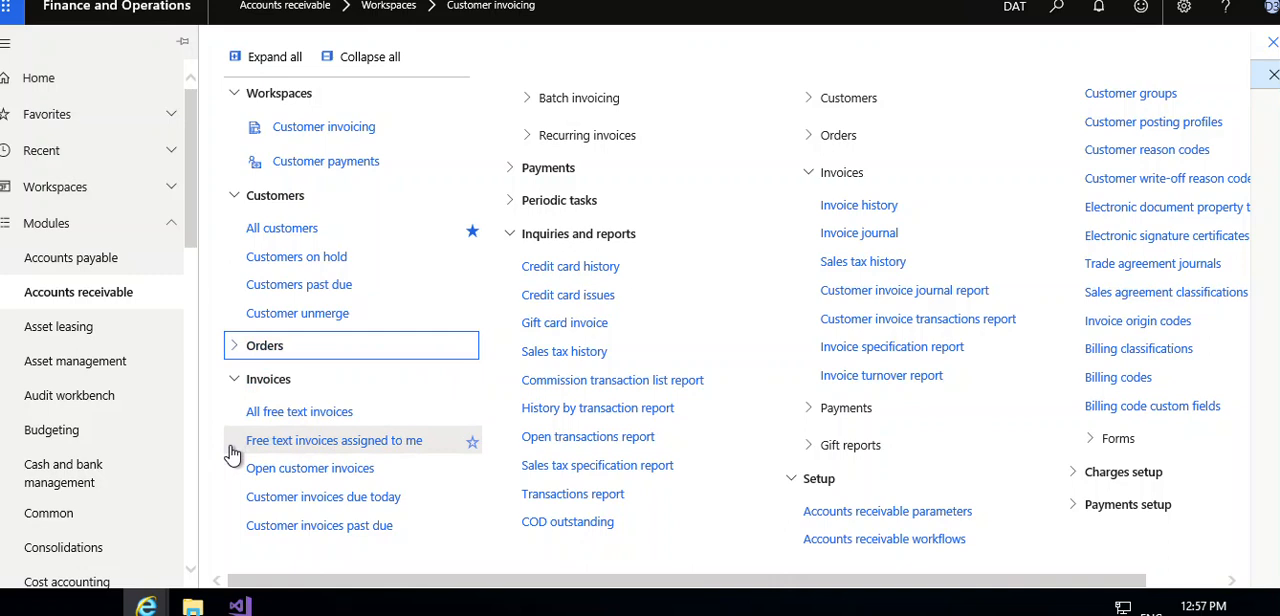
mouse_move(236, 476)
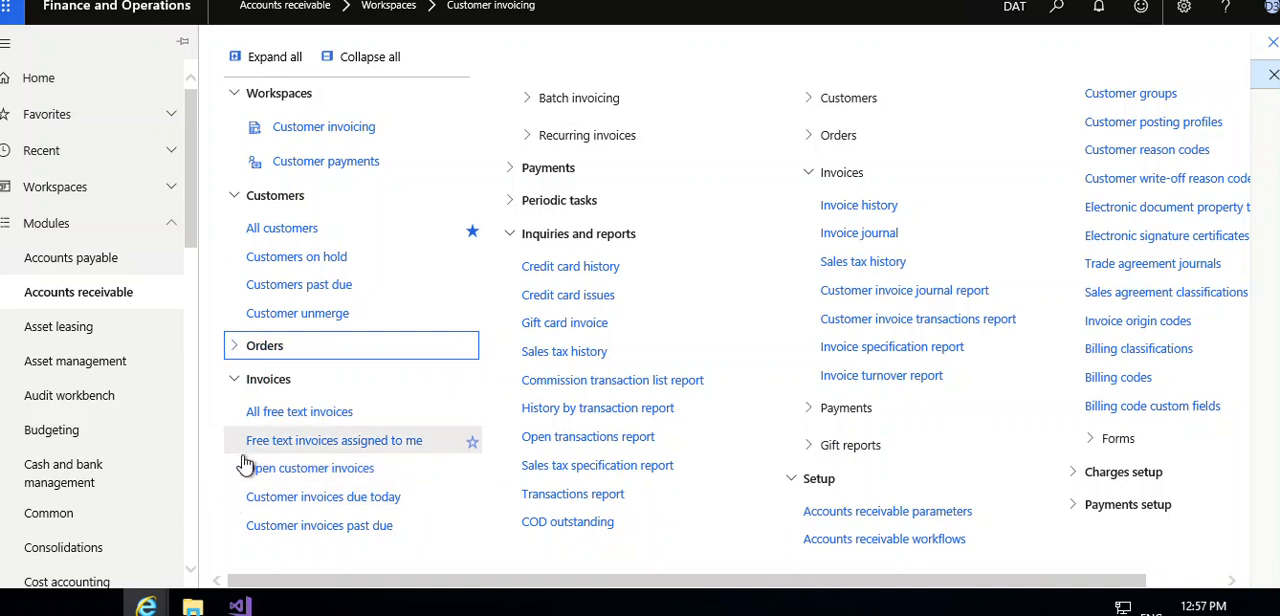
mouse_move(238, 505)
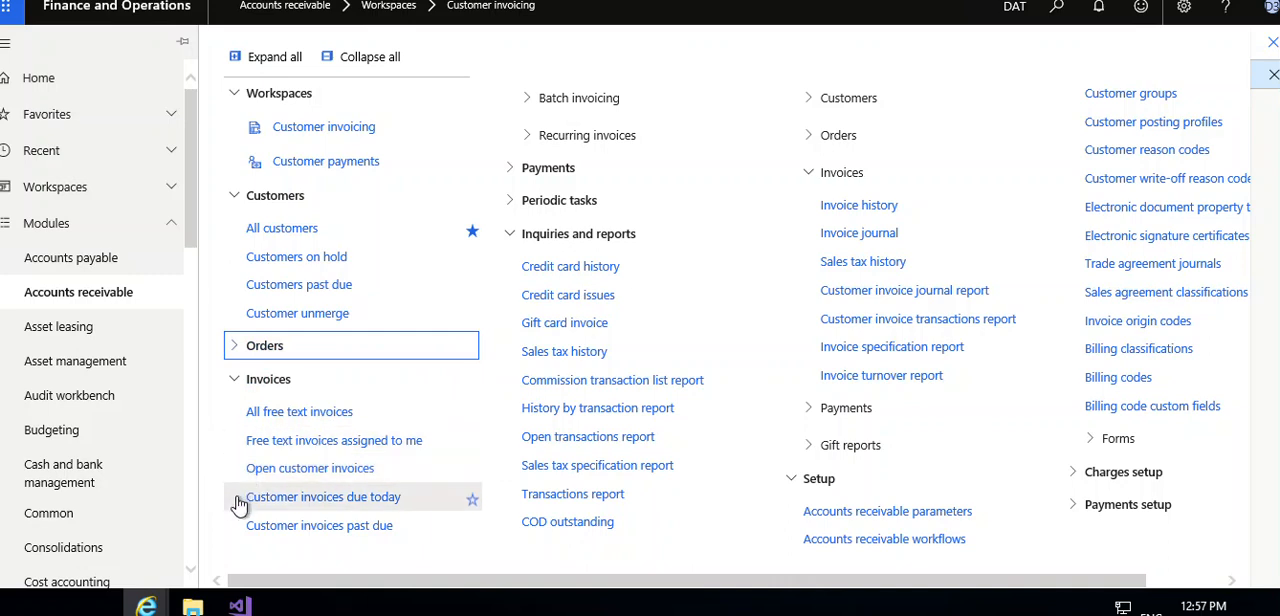
mouse_move(266, 533)
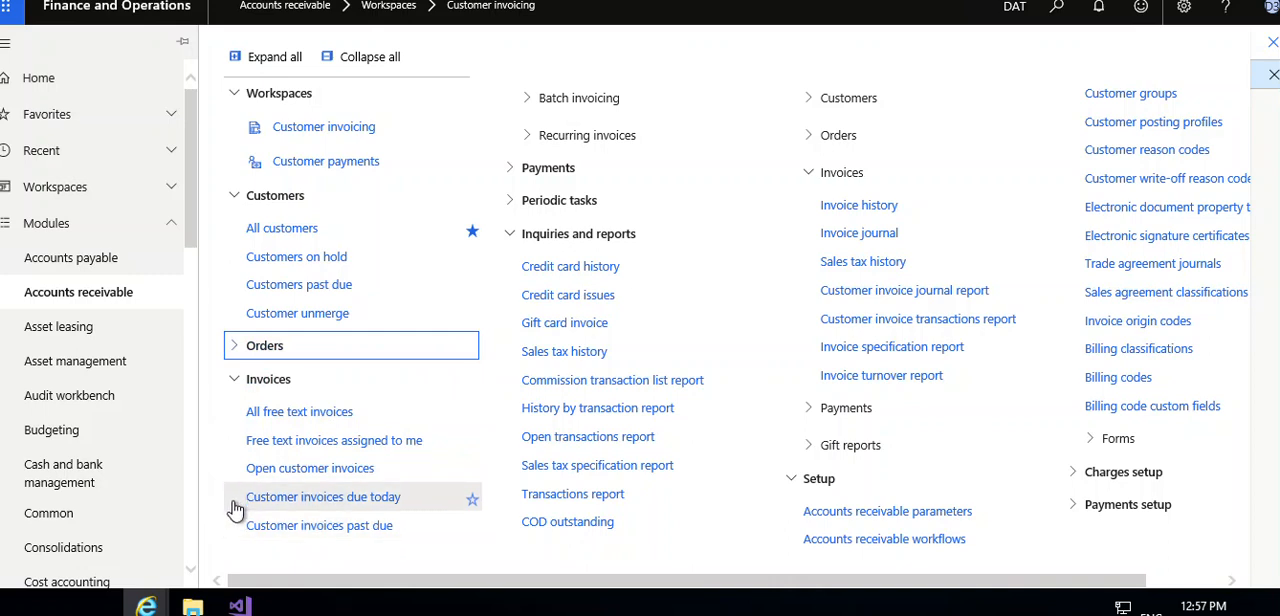
mouse_move(234, 499)
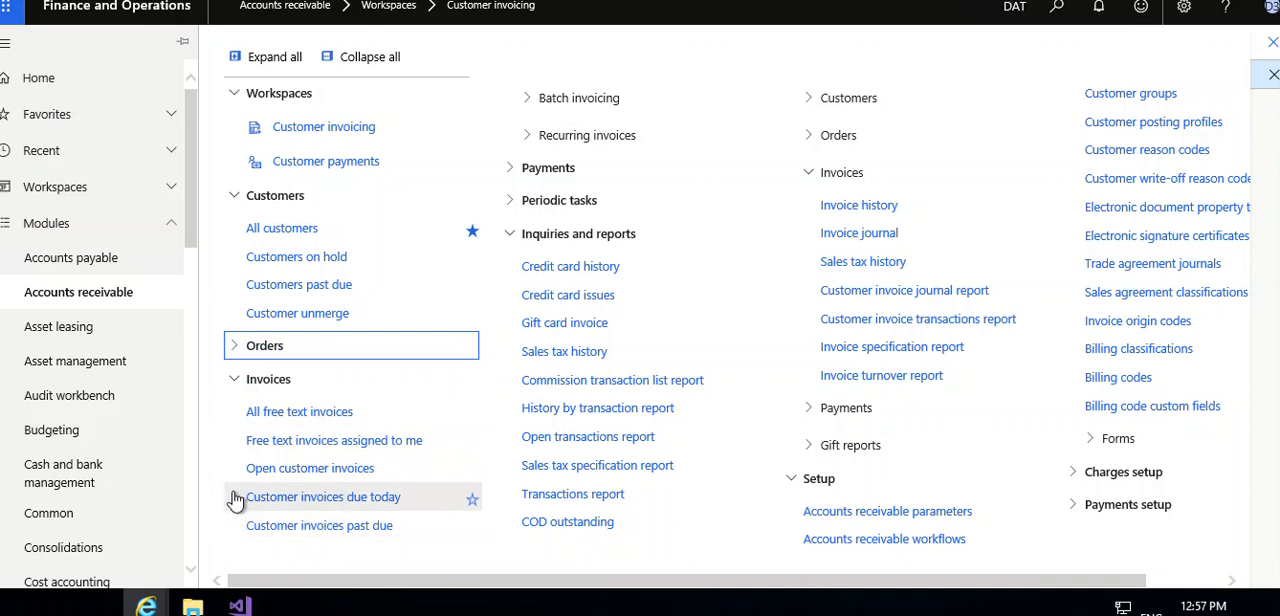
mouse_move(234, 504)
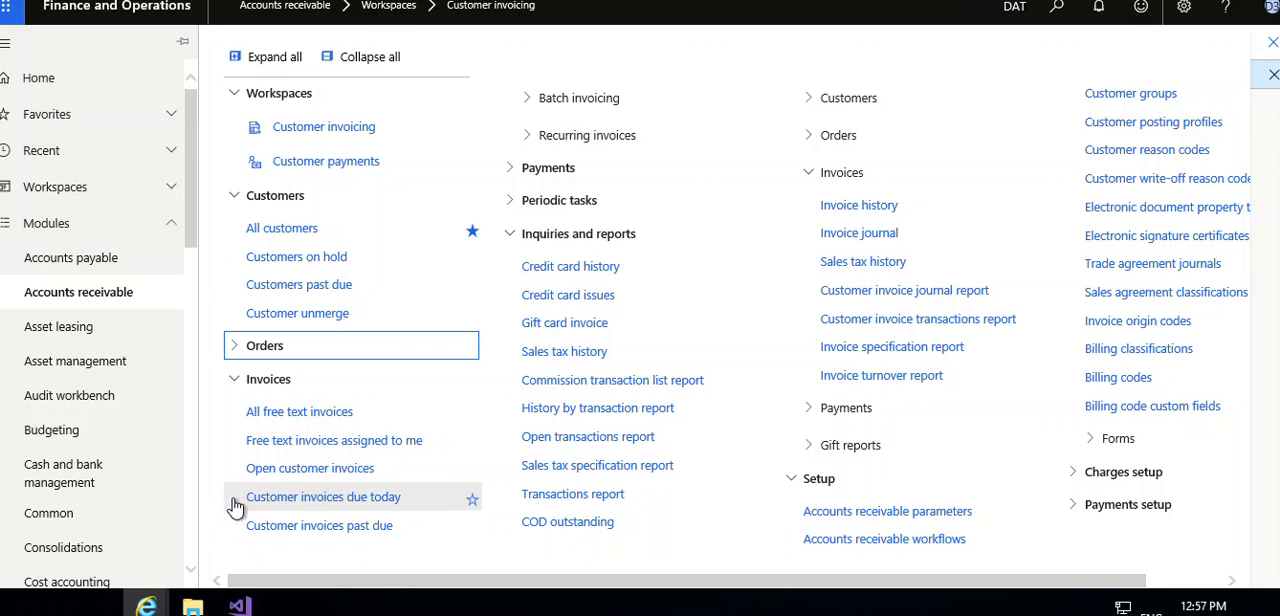
mouse_move(237, 509)
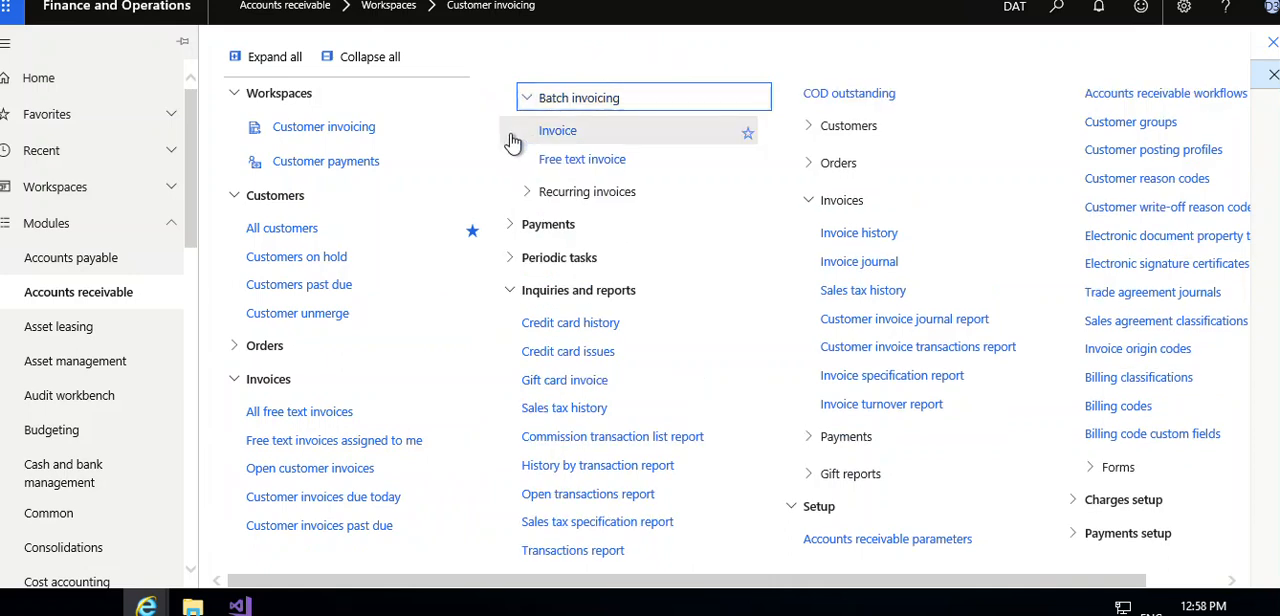
mouse_move(527, 191)
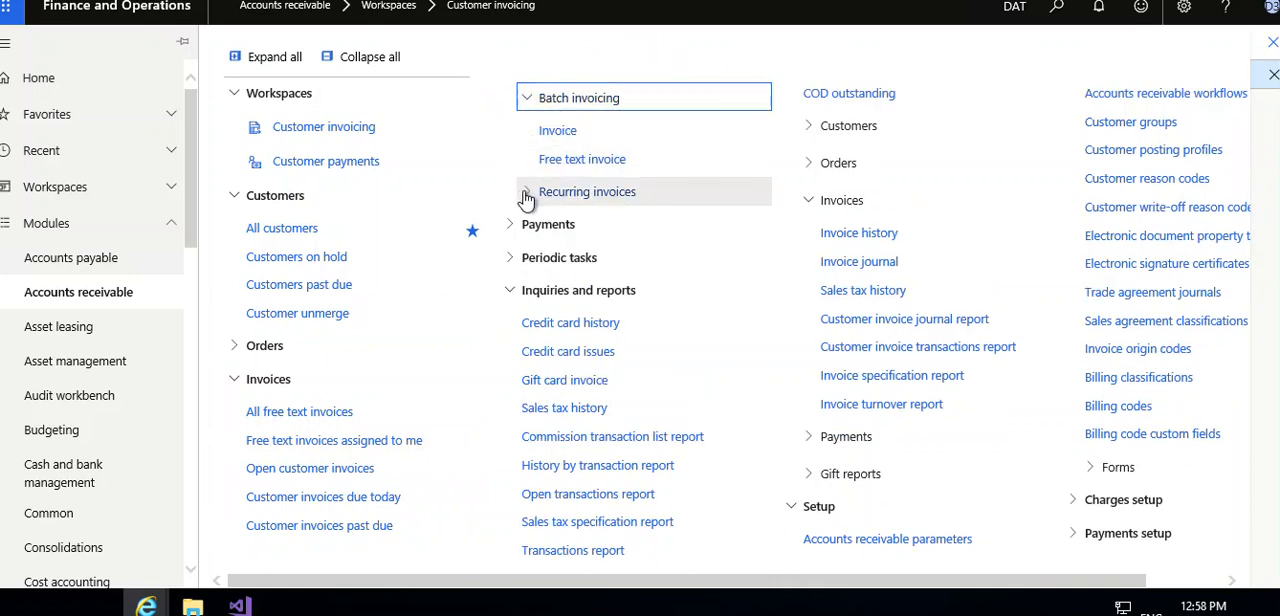
left_click(587, 191)
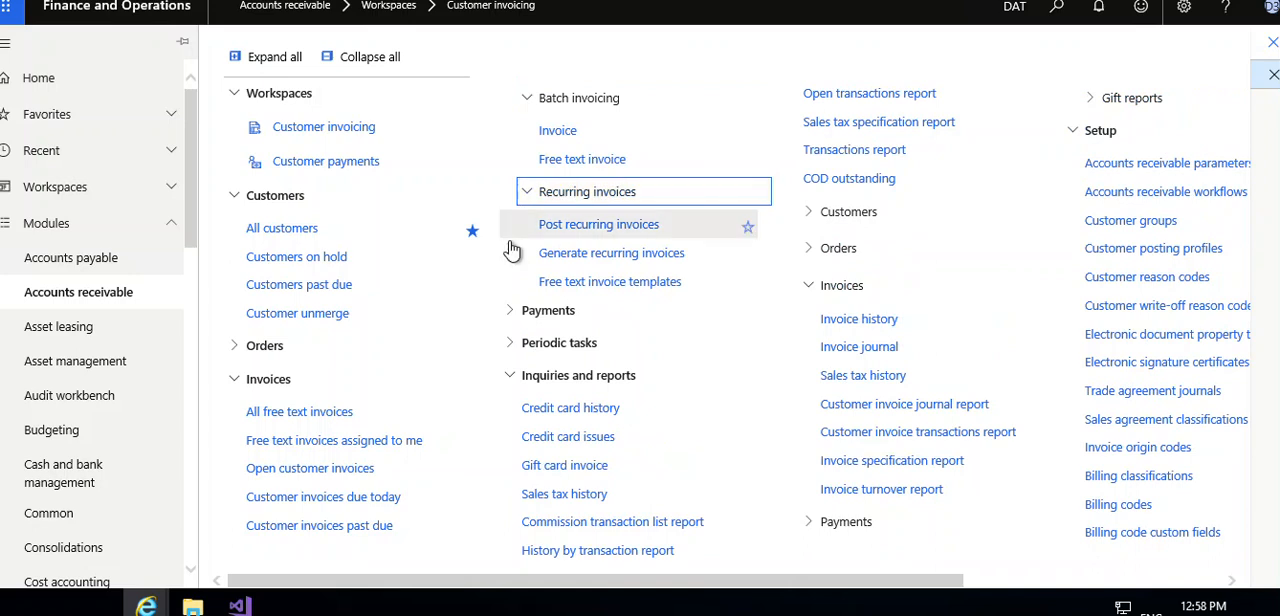
mouse_move(518, 258)
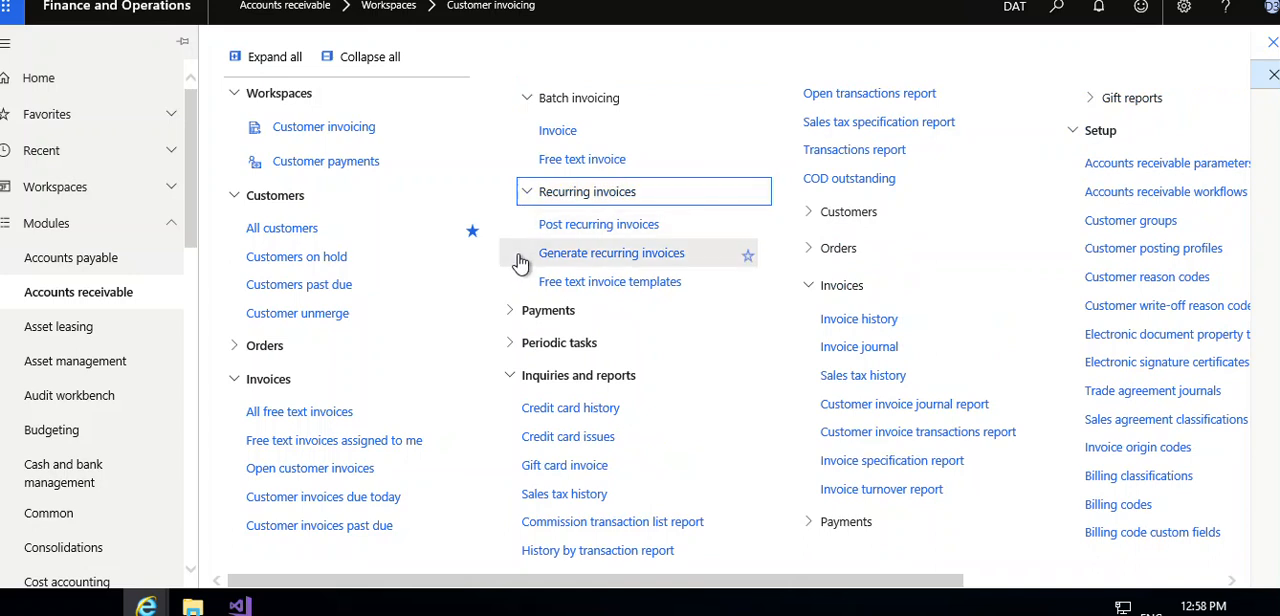
mouse_move(519, 305)
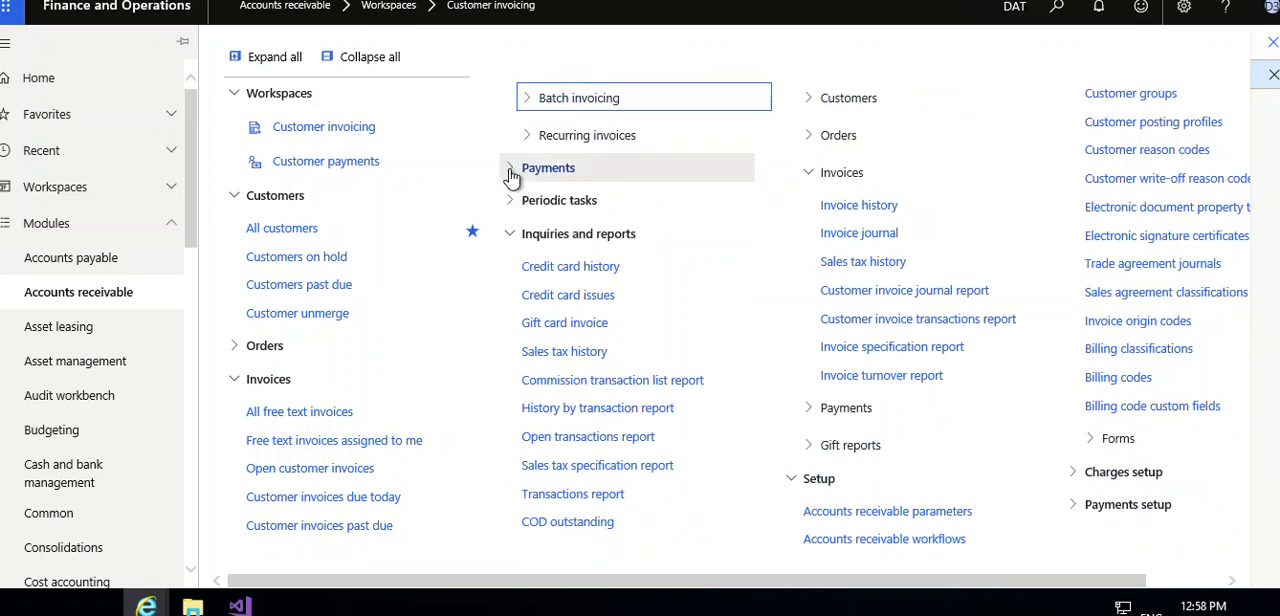
Step: Expand the Payments group and fold the Bill of exchange journal pages away
left_click(511, 167)
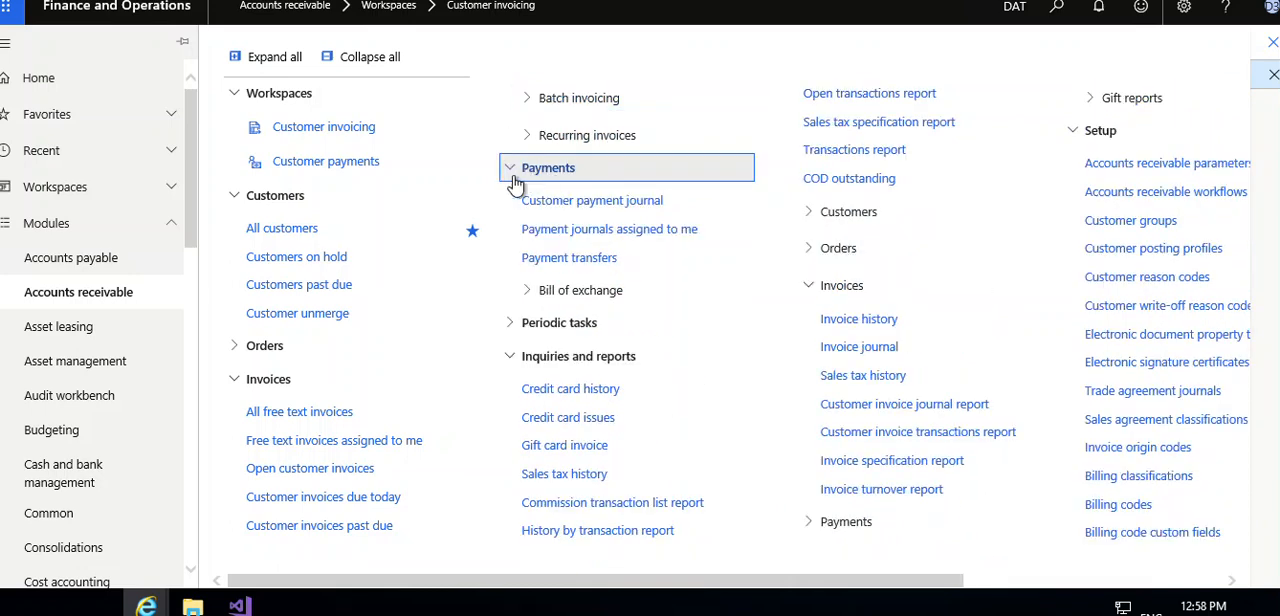
mouse_move(505, 229)
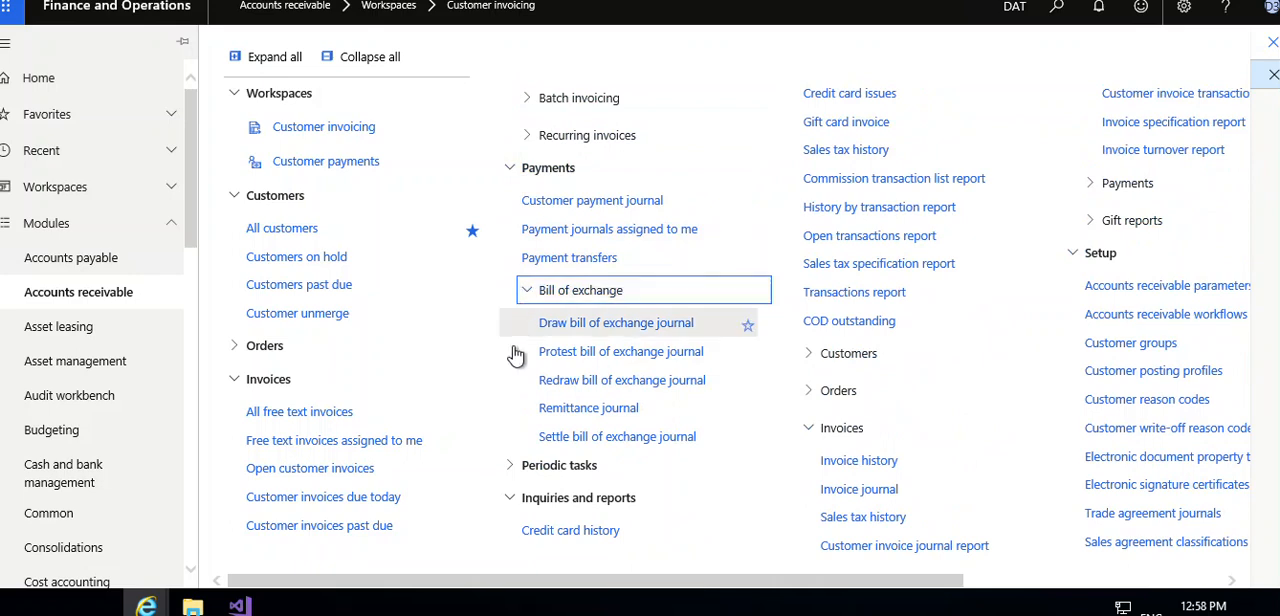
mouse_move(500, 383)
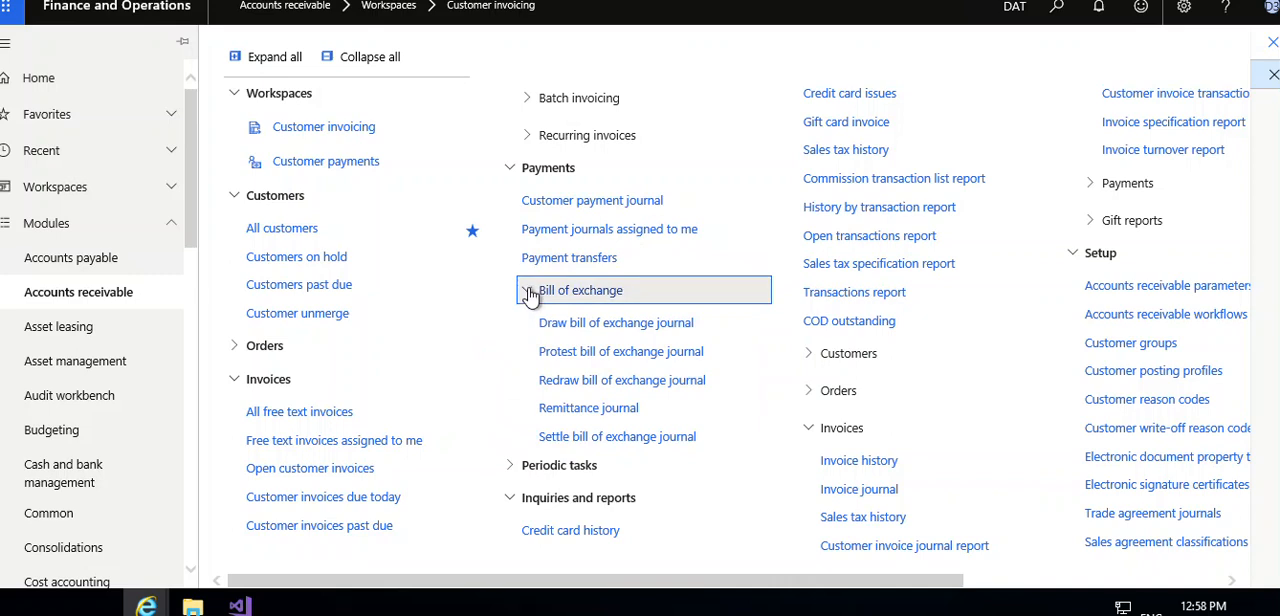
left_click(527, 290)
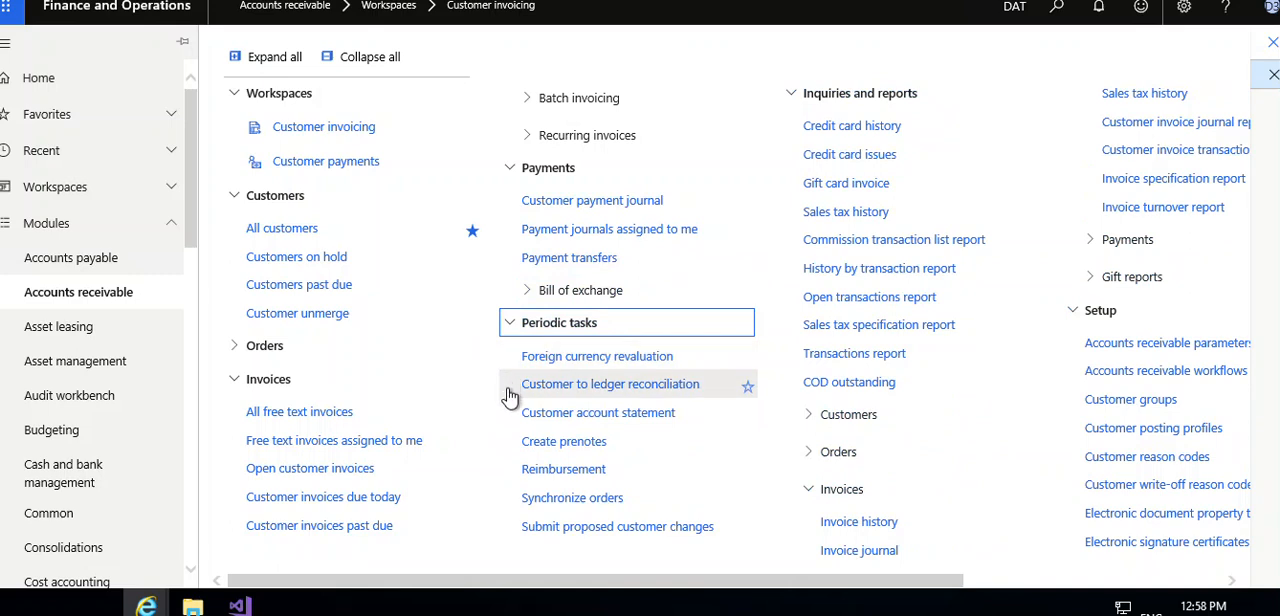
mouse_move(511, 415)
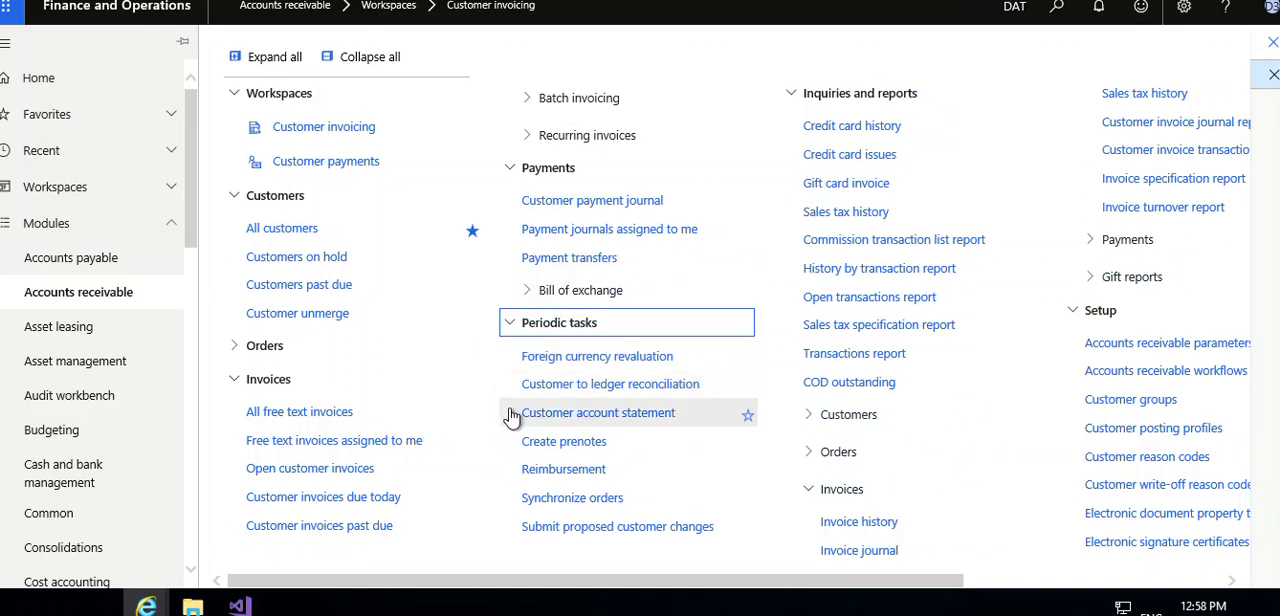
mouse_move(512, 448)
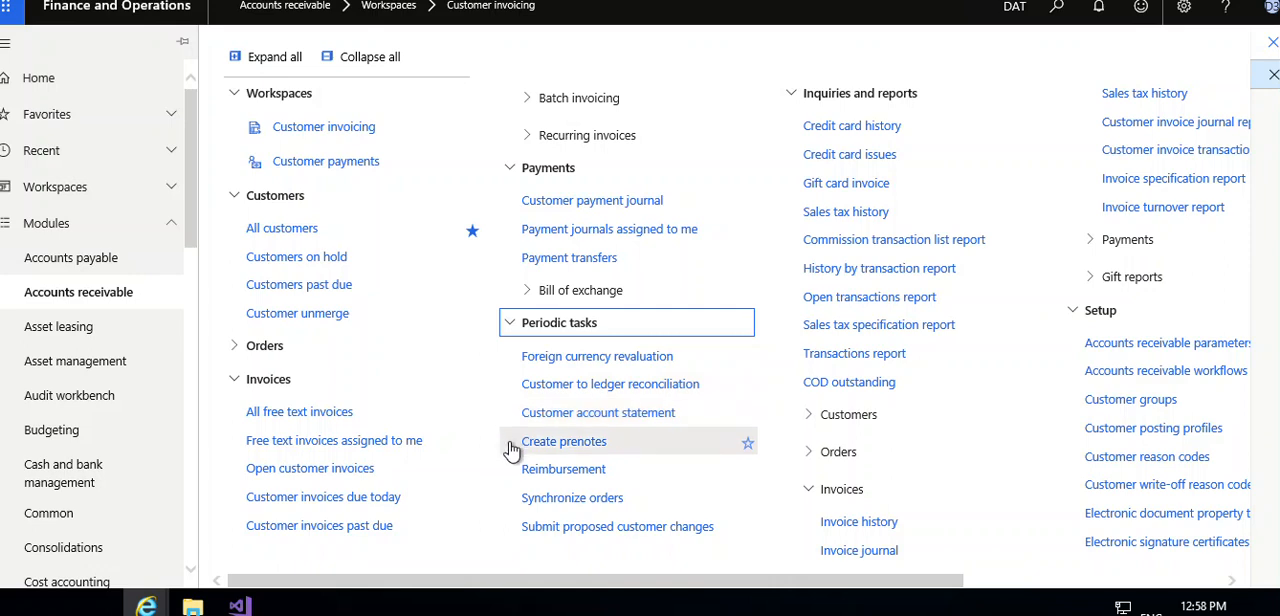
mouse_move(517, 456)
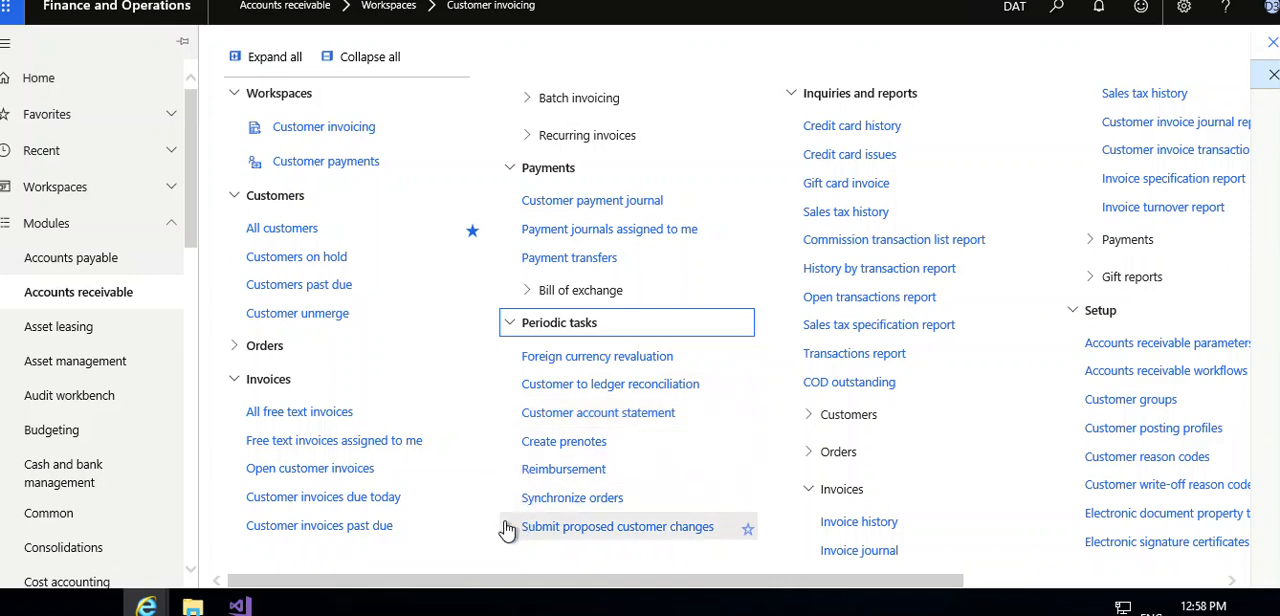
mouse_move(498, 391)
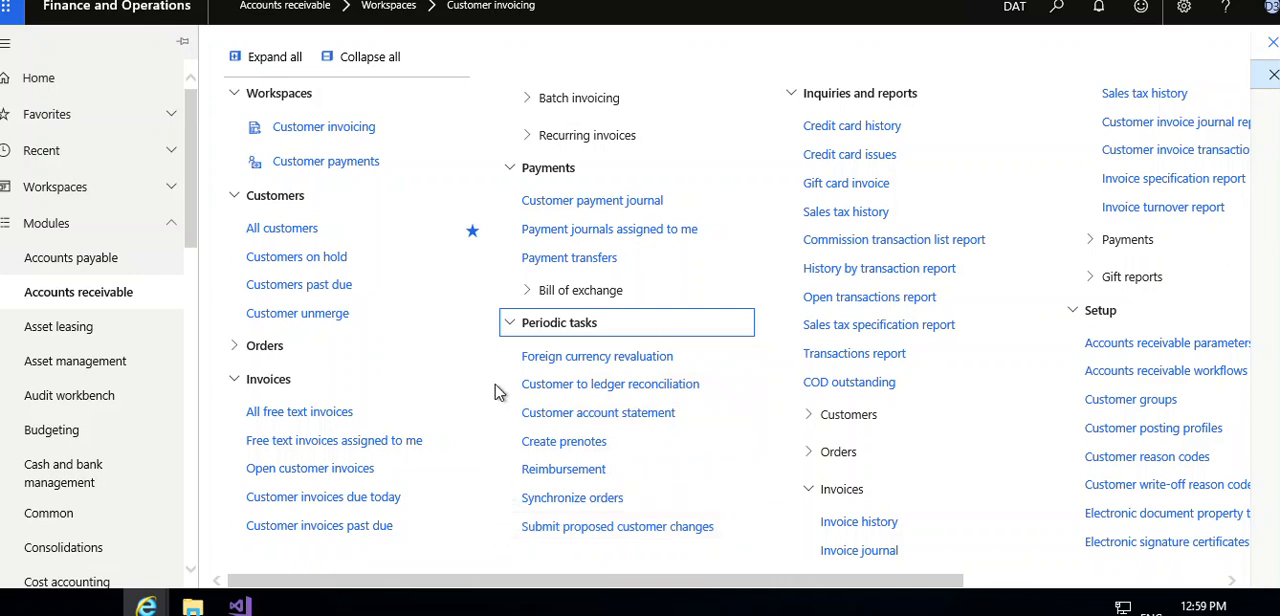
Step: Collapse Periodic tasks and expand the Customers reports under Inquiries and reports
left_click(514, 322)
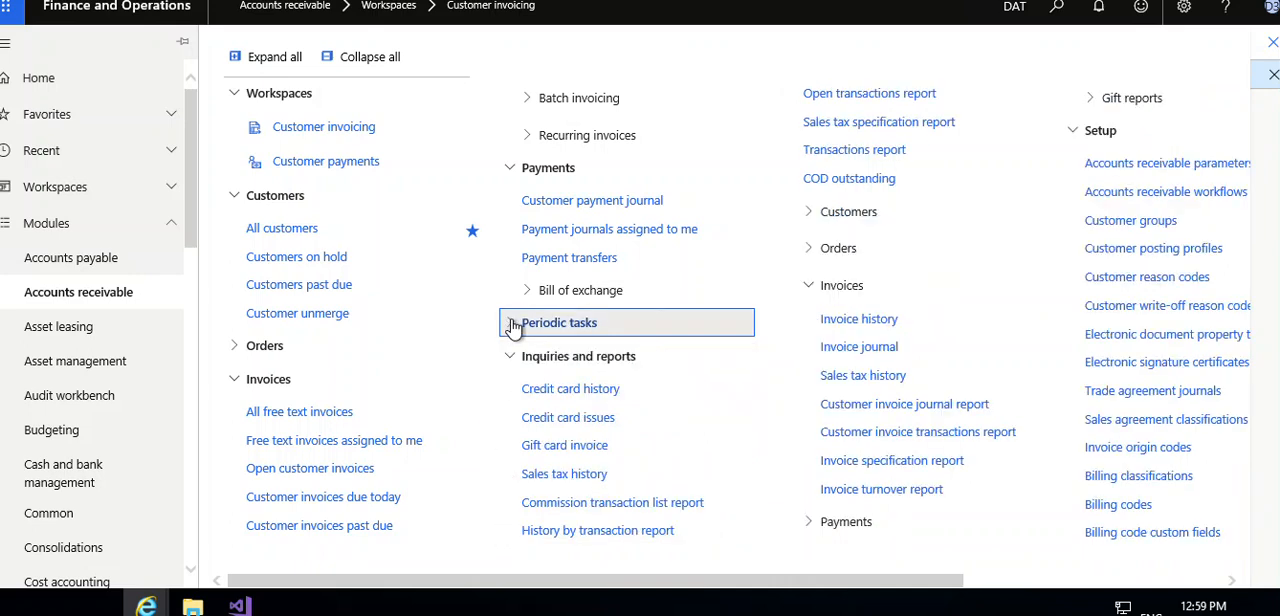
mouse_move(600, 389)
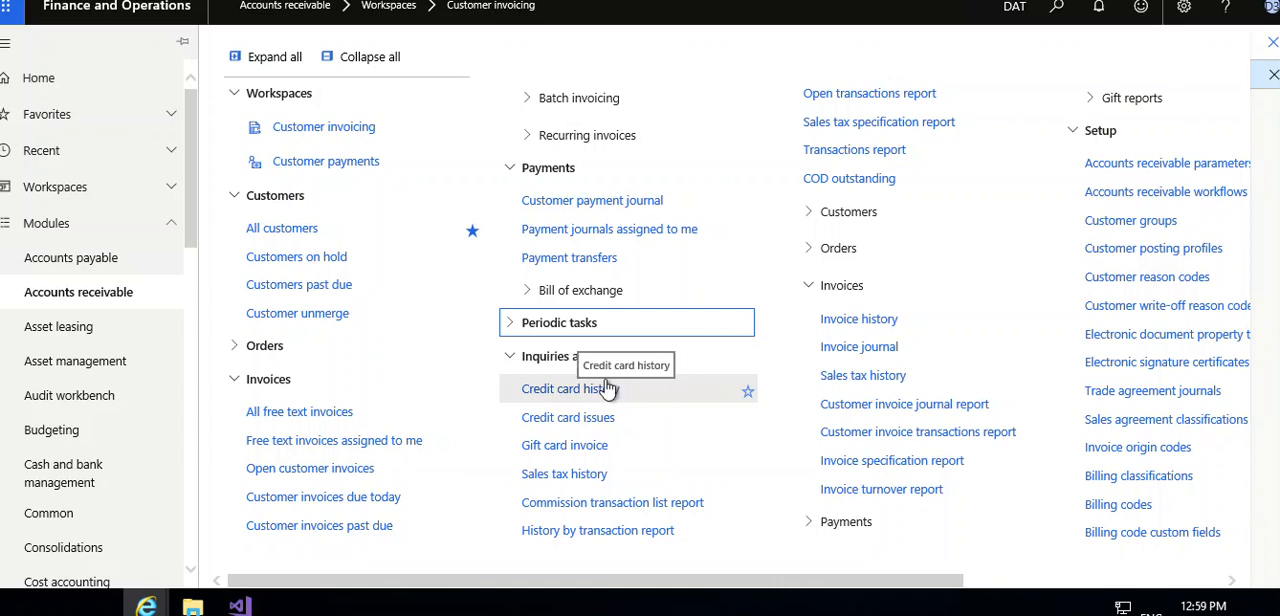
mouse_move(507, 422)
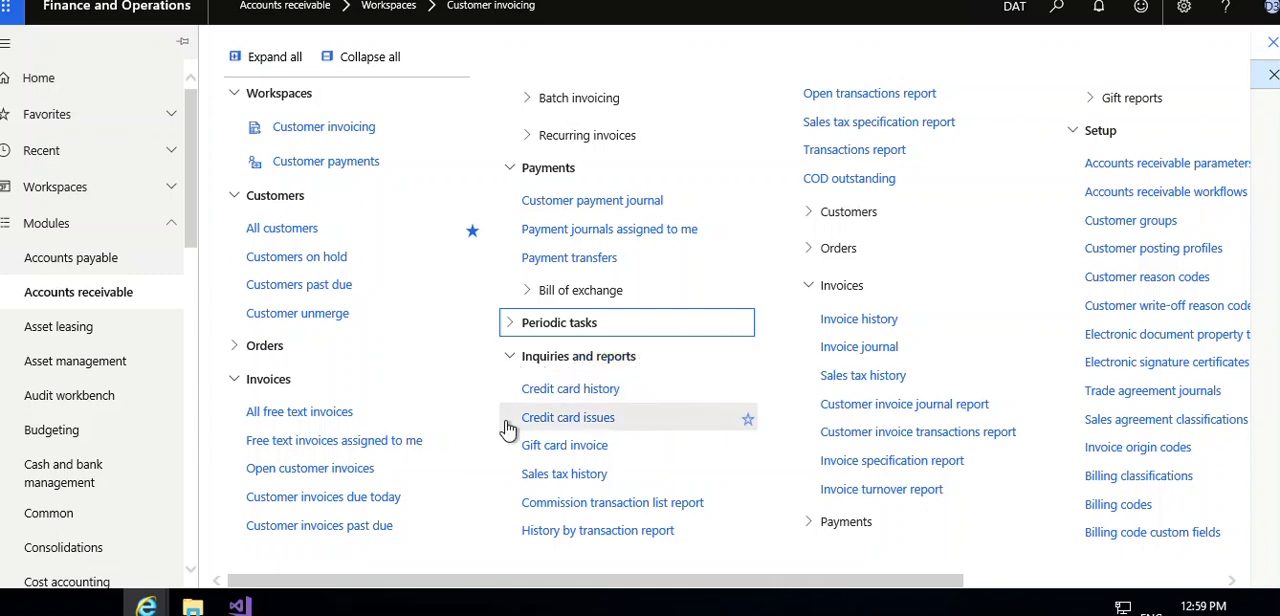
mouse_move(510, 460)
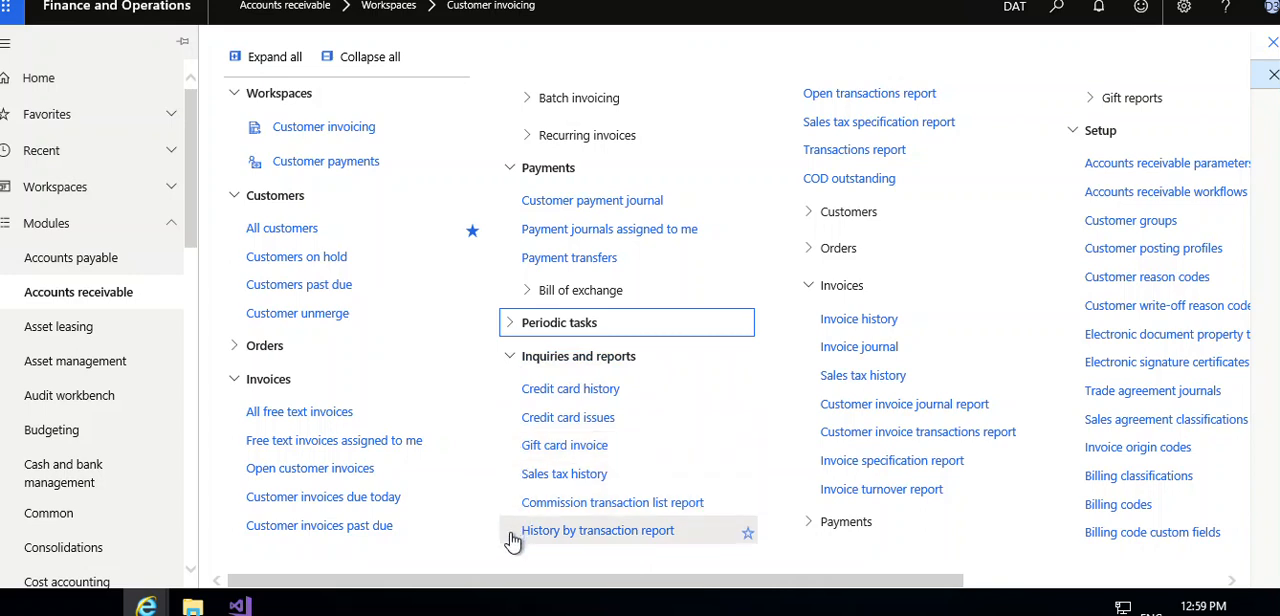
mouse_move(770, 327)
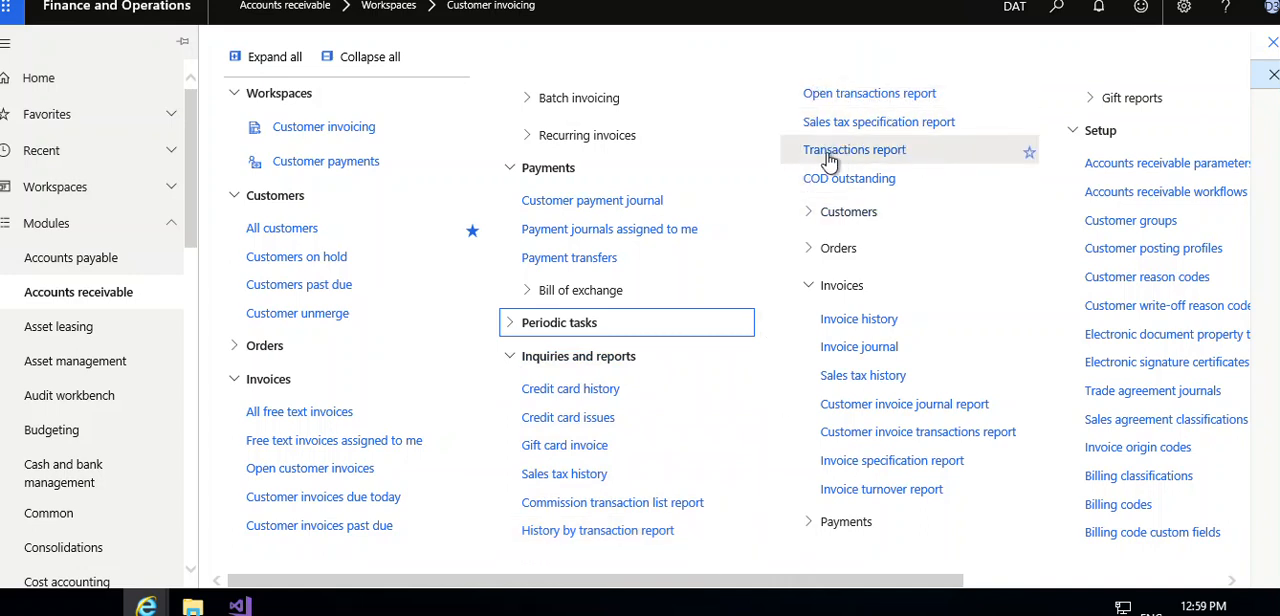
mouse_move(957, 205)
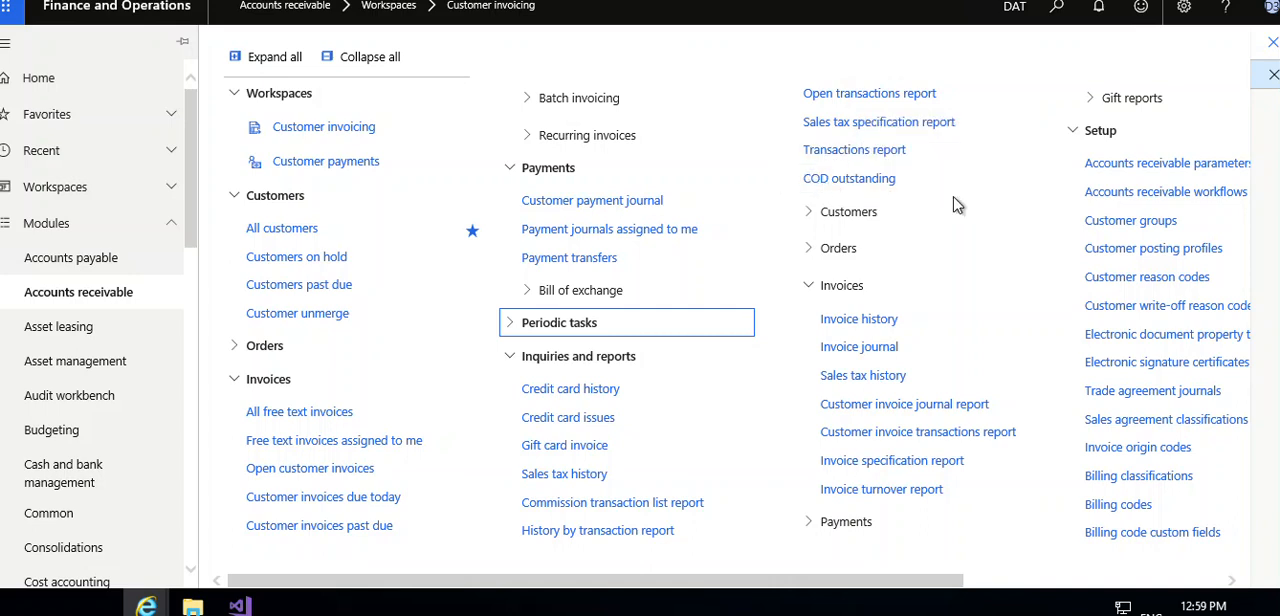
left_click(849, 211)
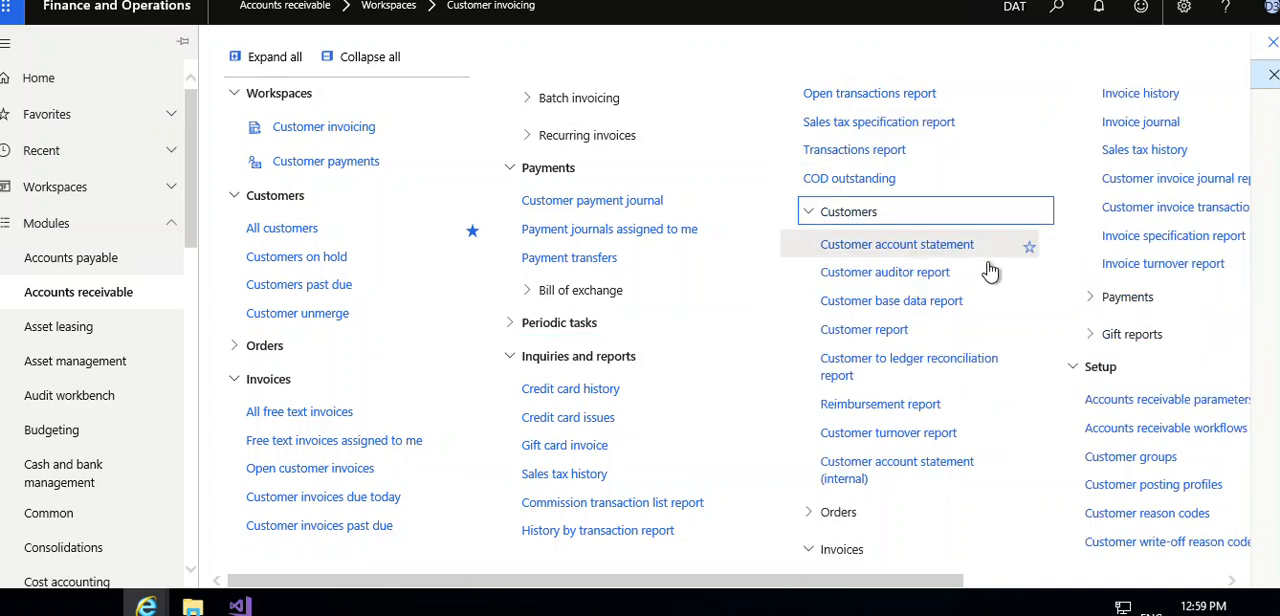
mouse_move(815, 266)
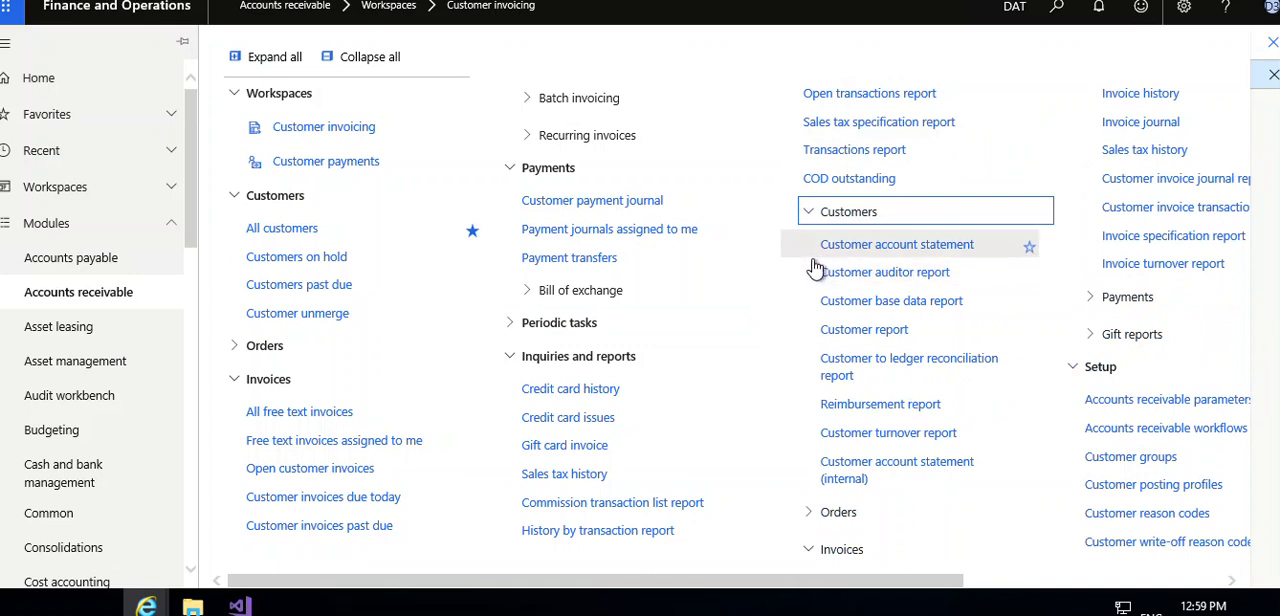
mouse_move(800, 323)
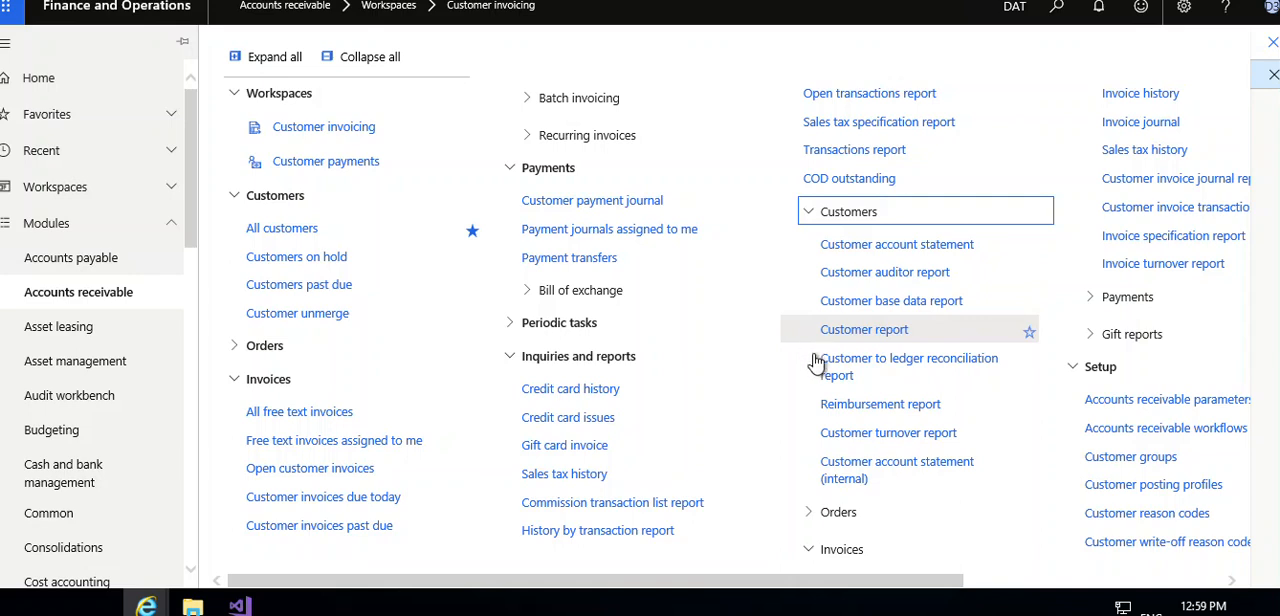
mouse_move(802, 369)
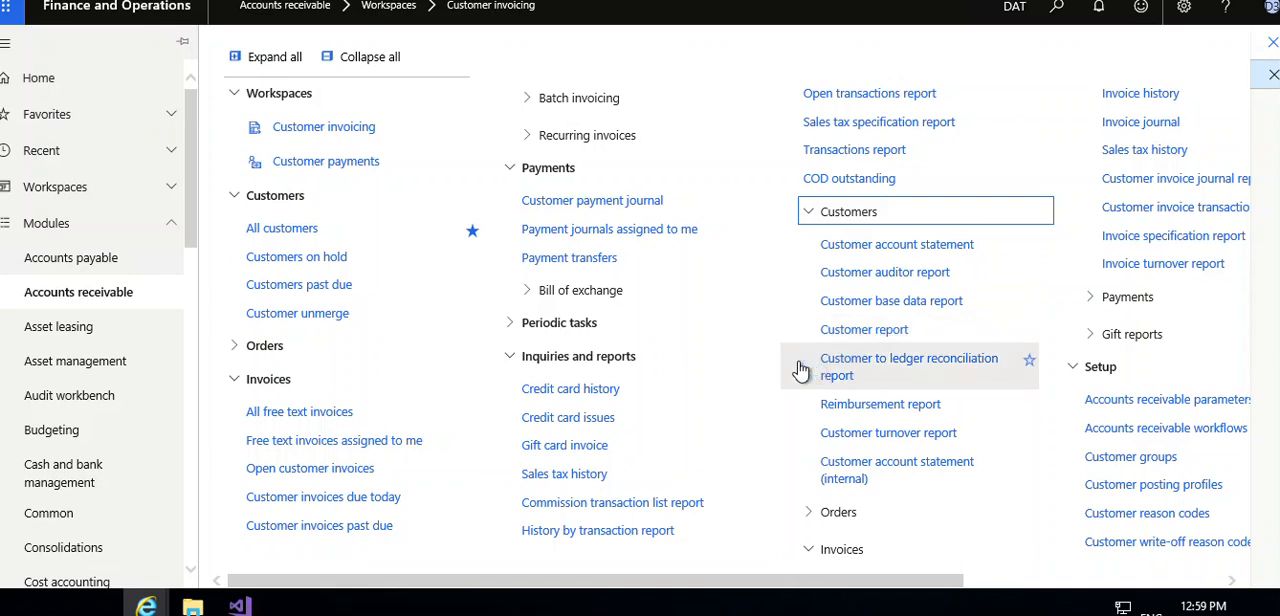
mouse_move(804, 441)
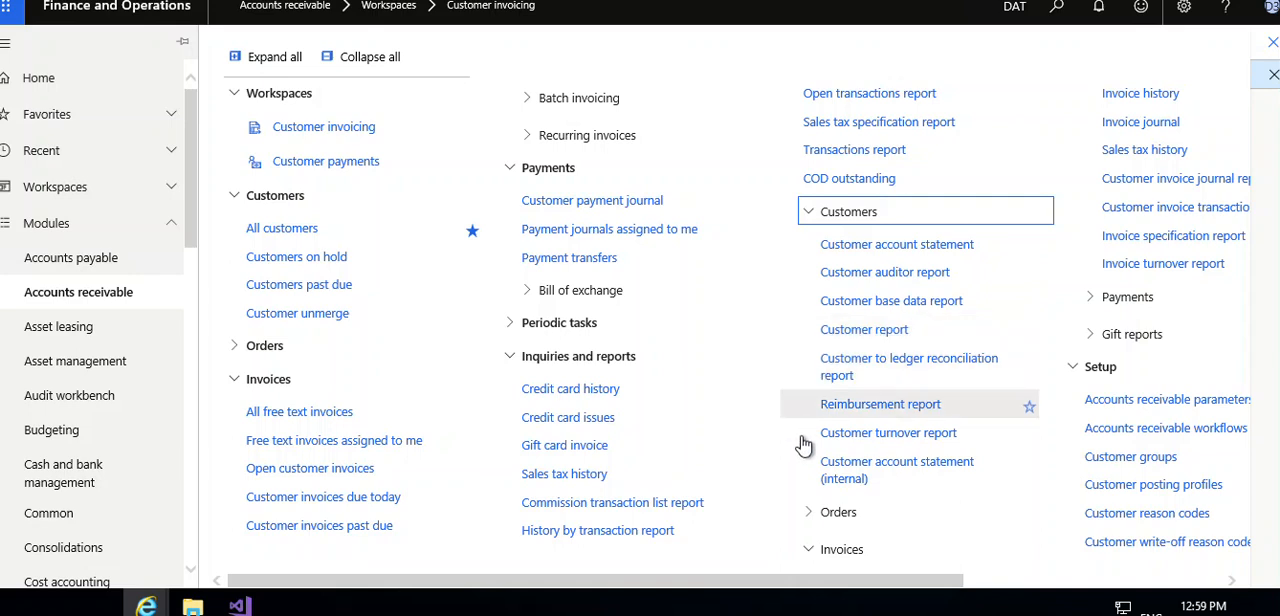
mouse_move(813, 464)
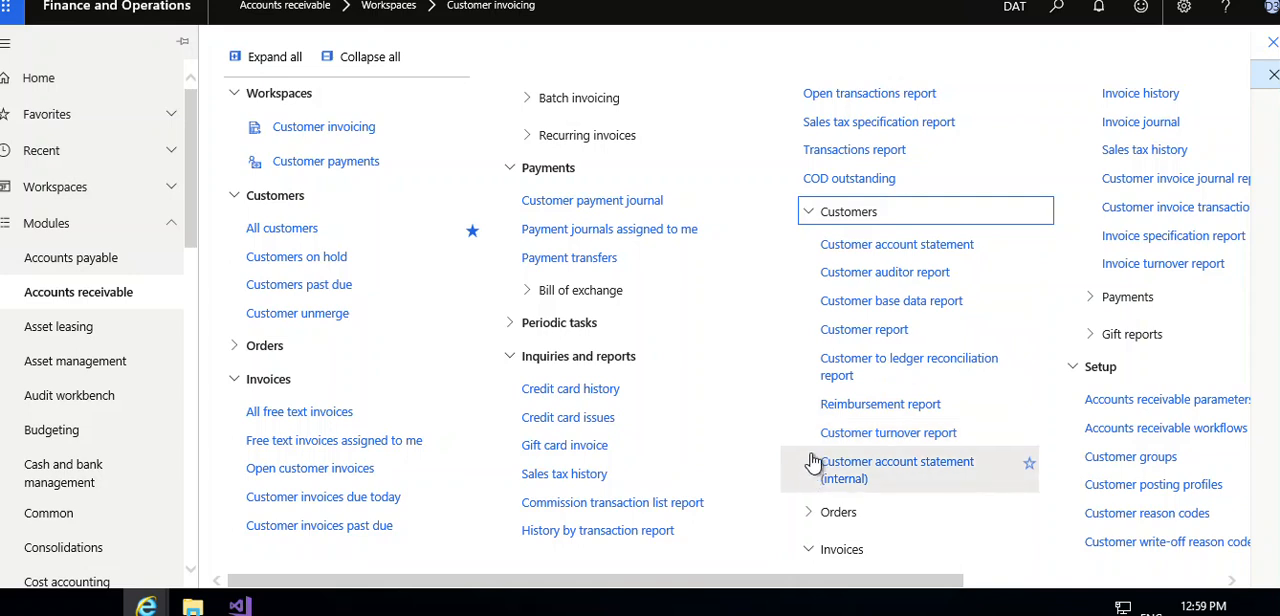
mouse_move(804, 216)
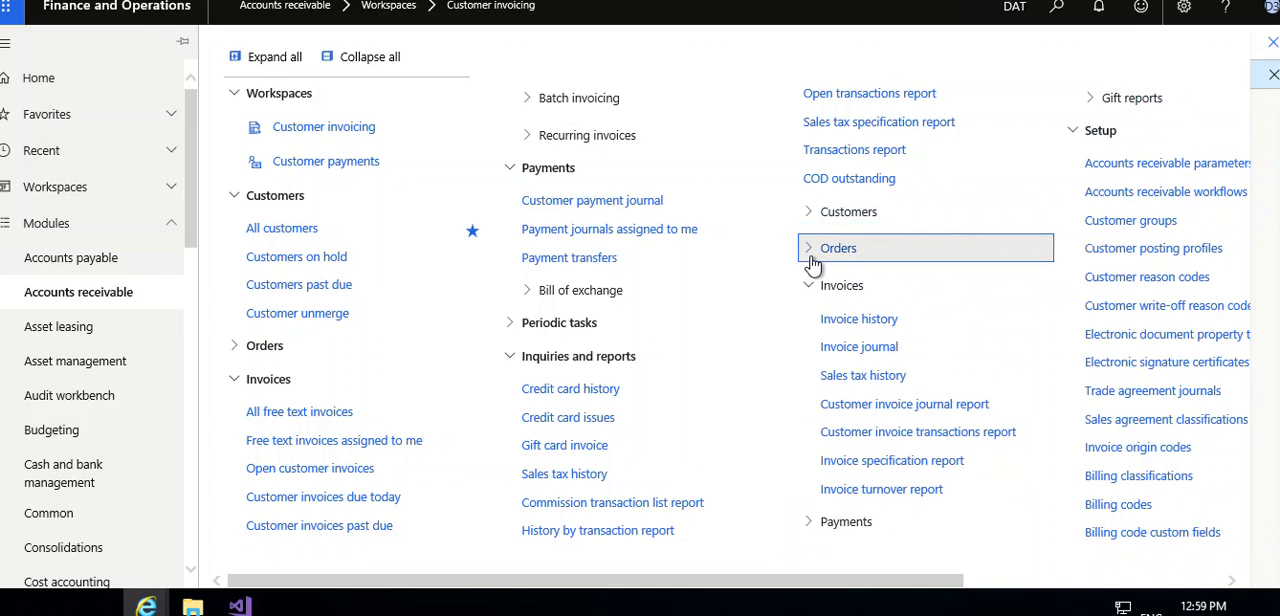
left_click(809, 247)
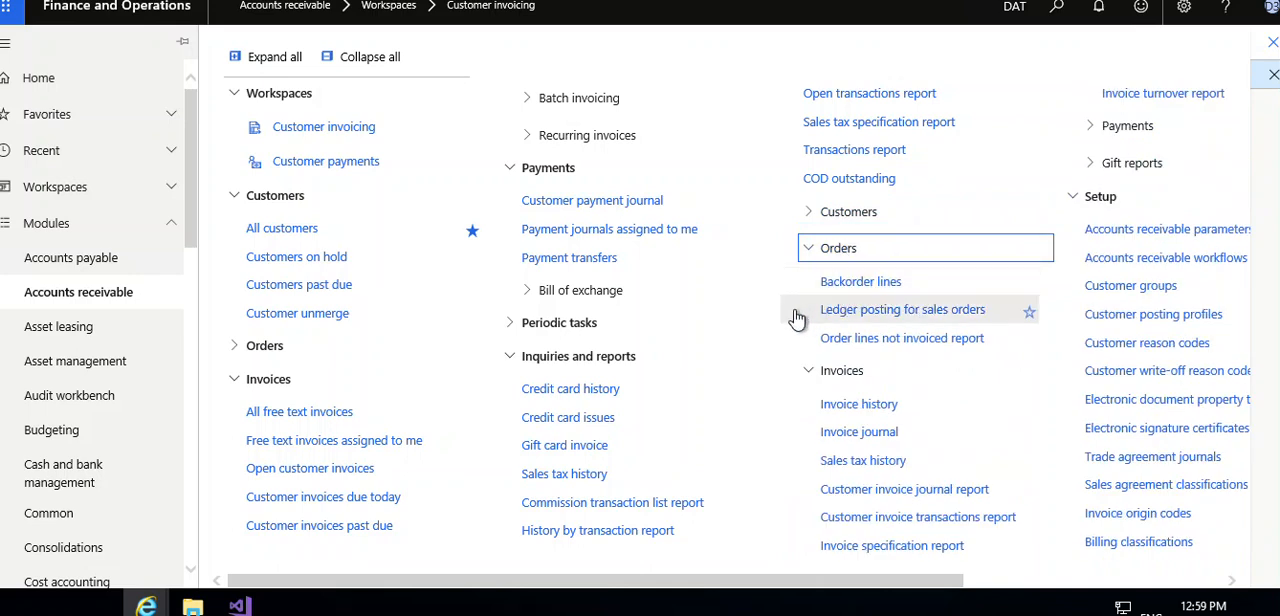
mouse_move(782, 319)
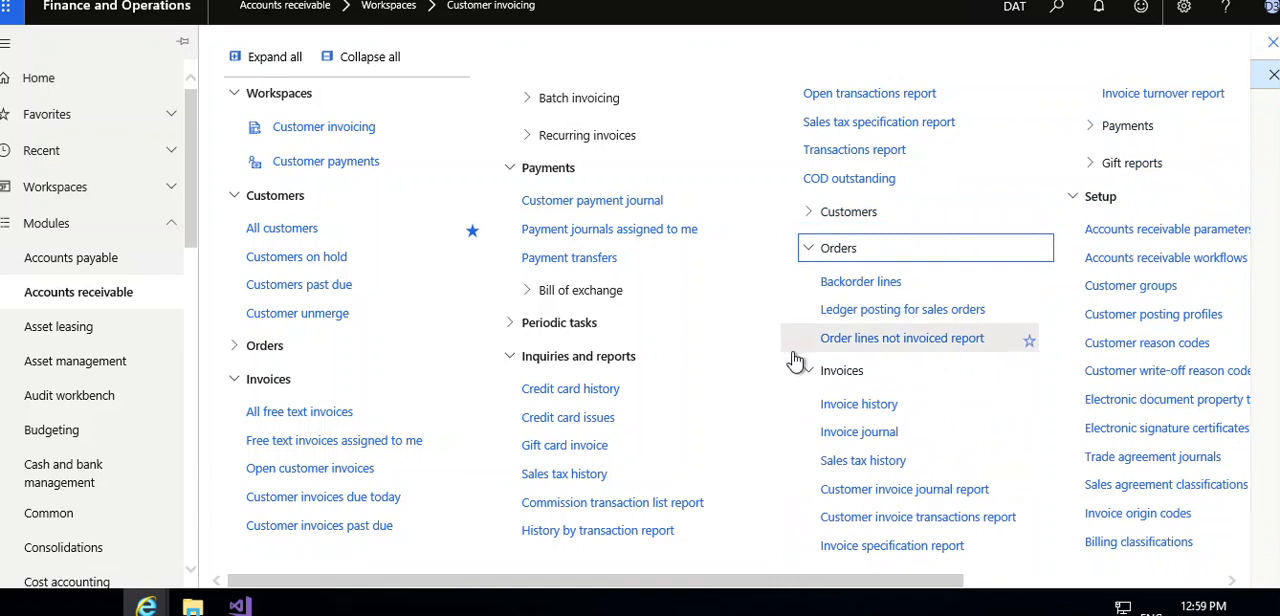
mouse_move(794, 273)
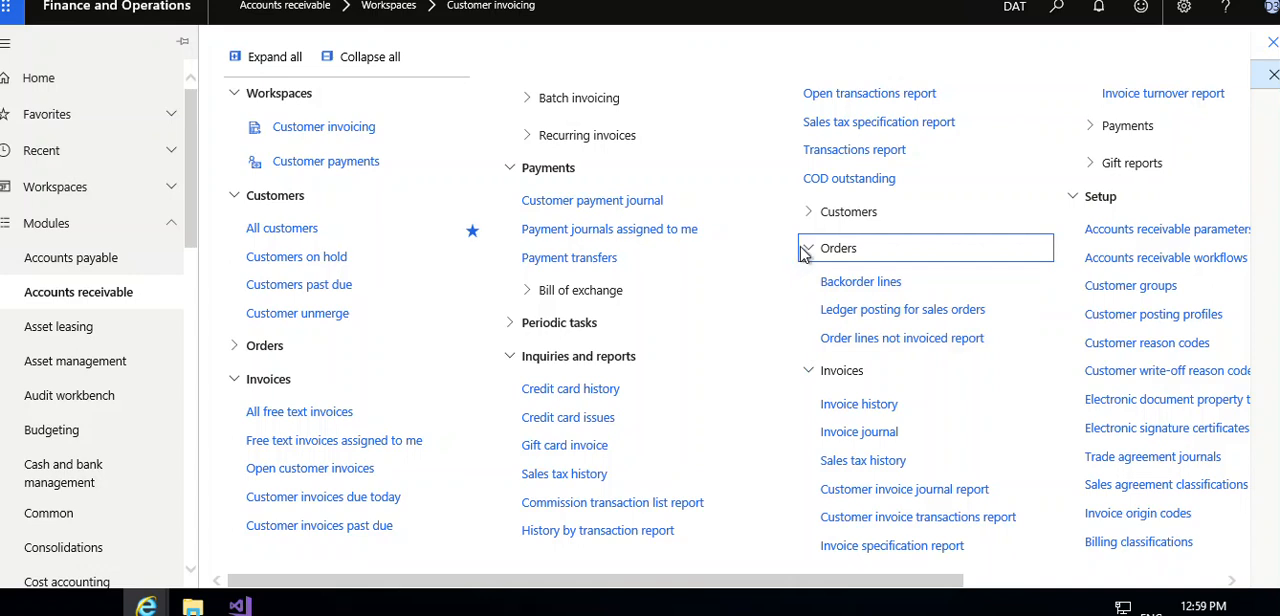
left_click(809, 248)
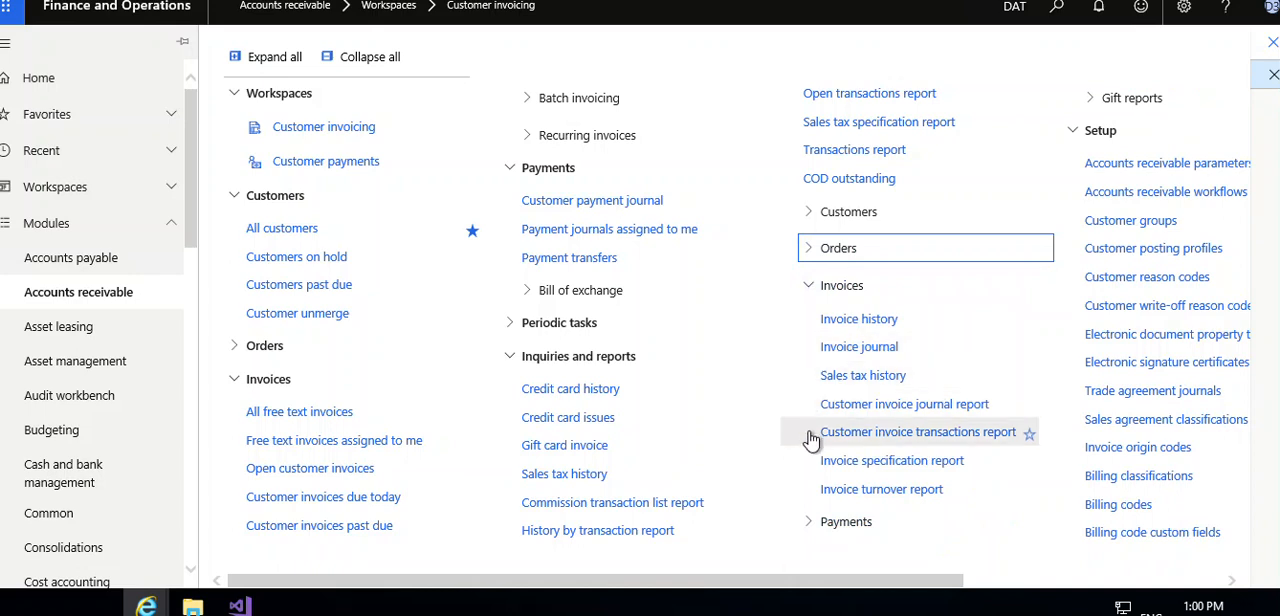
mouse_move(816, 468)
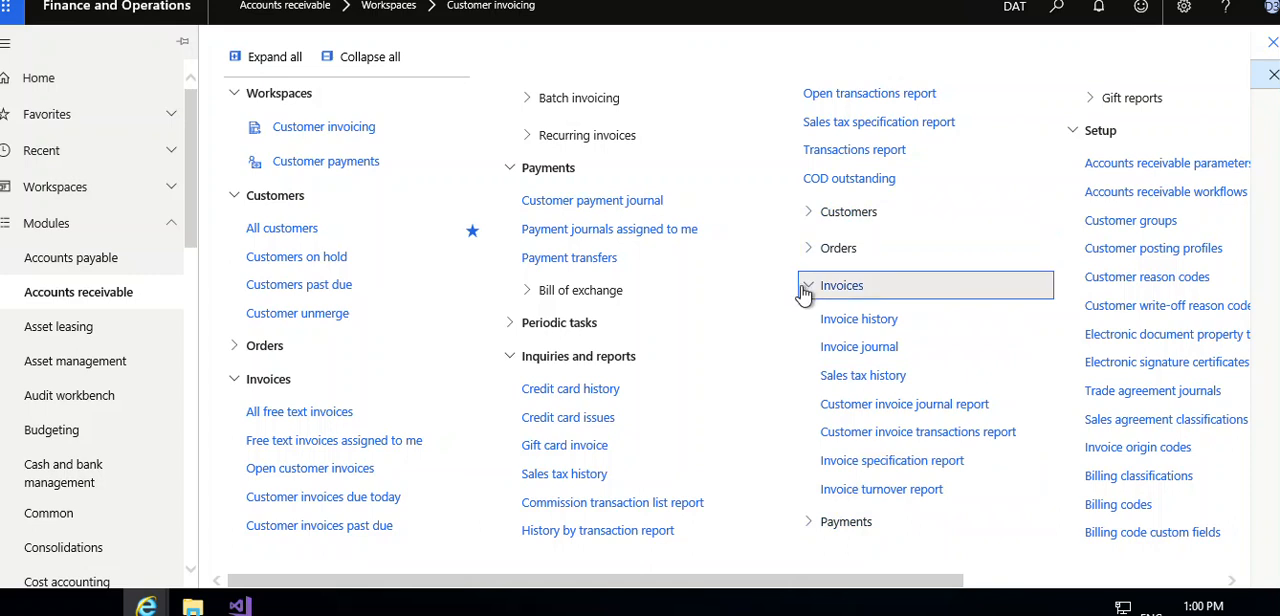
Step: Fold Invoices reports, show Payments reports, then expand and collapse Gift reports
left_click(806, 285)
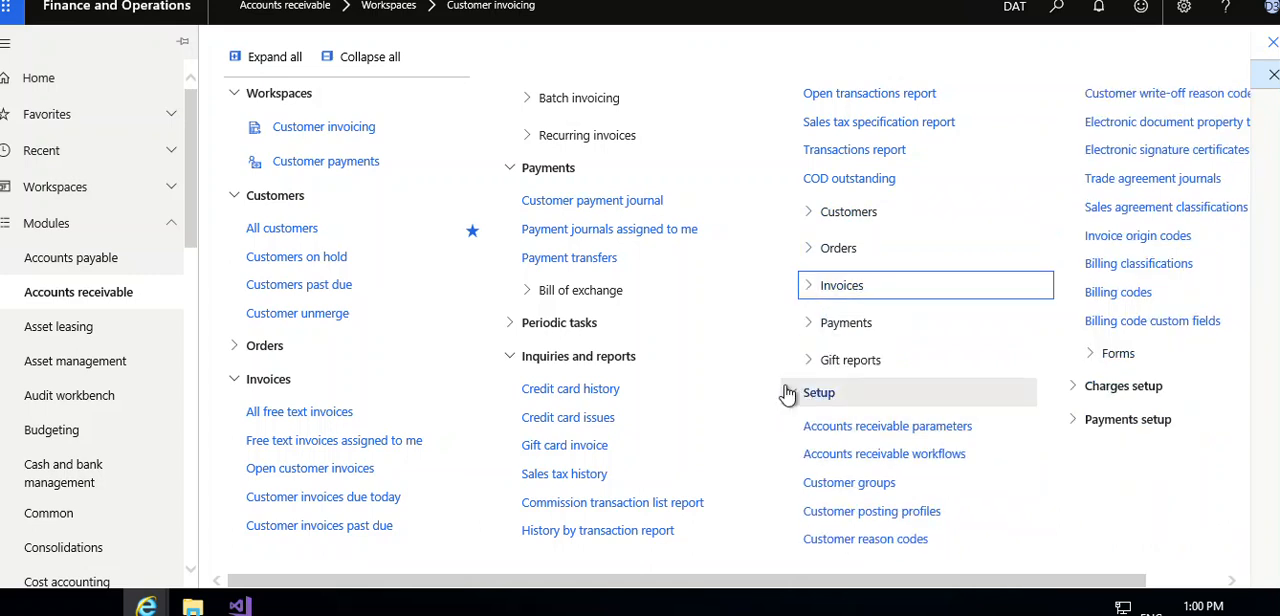
left_click(844, 322)
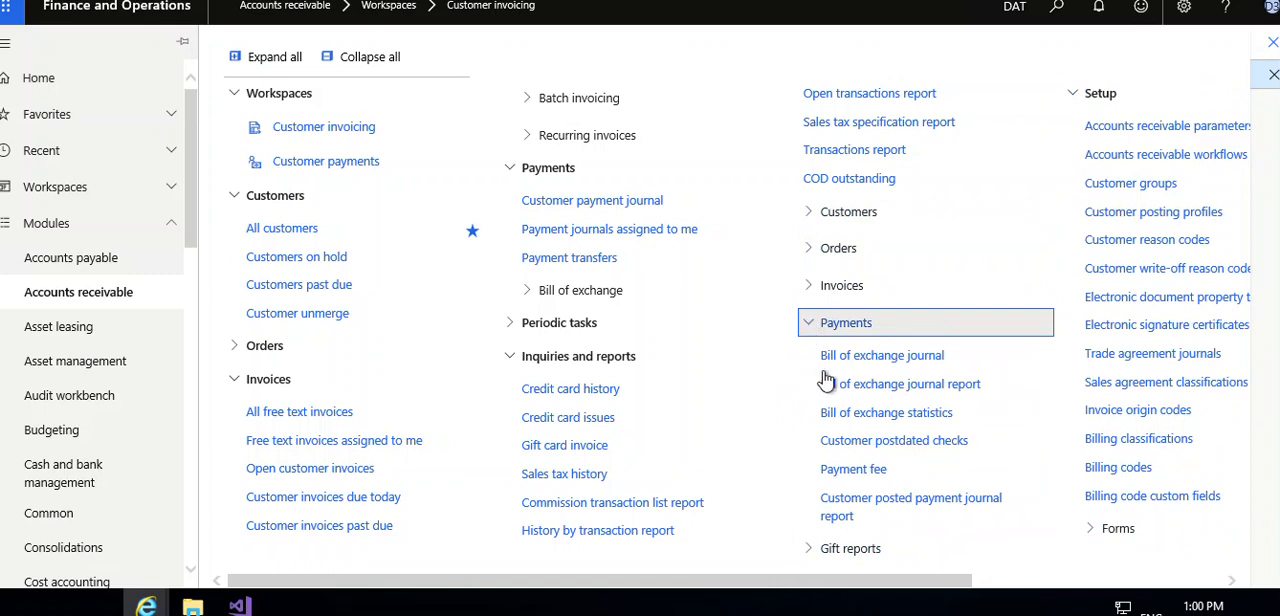
mouse_move(800, 516)
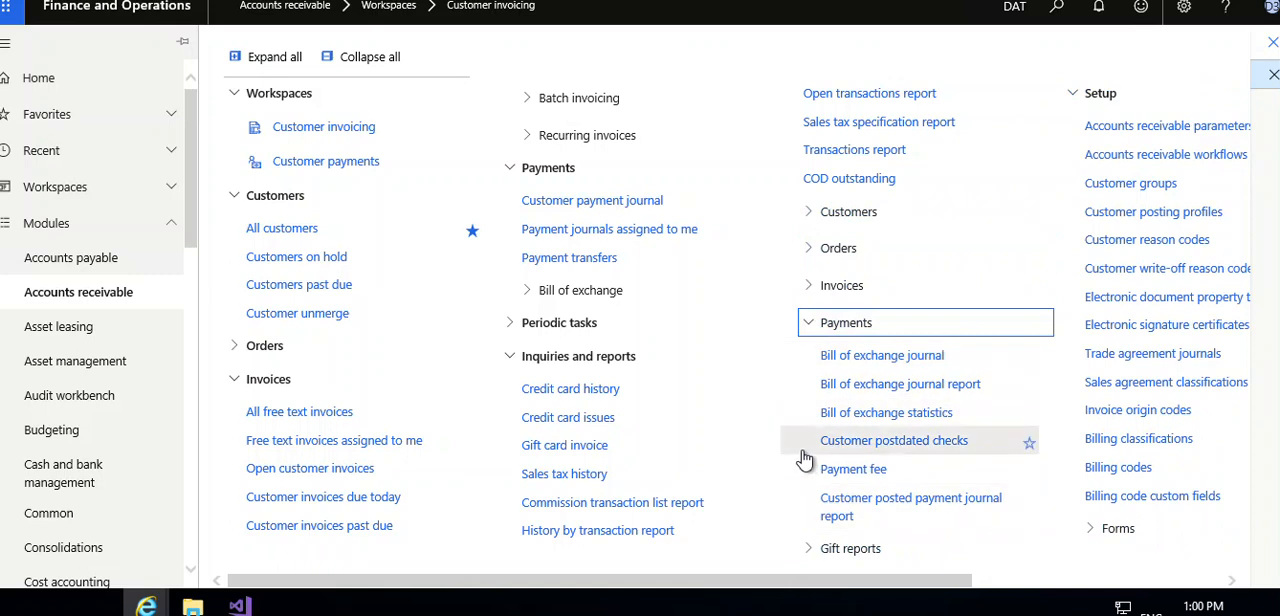
mouse_move(809, 322)
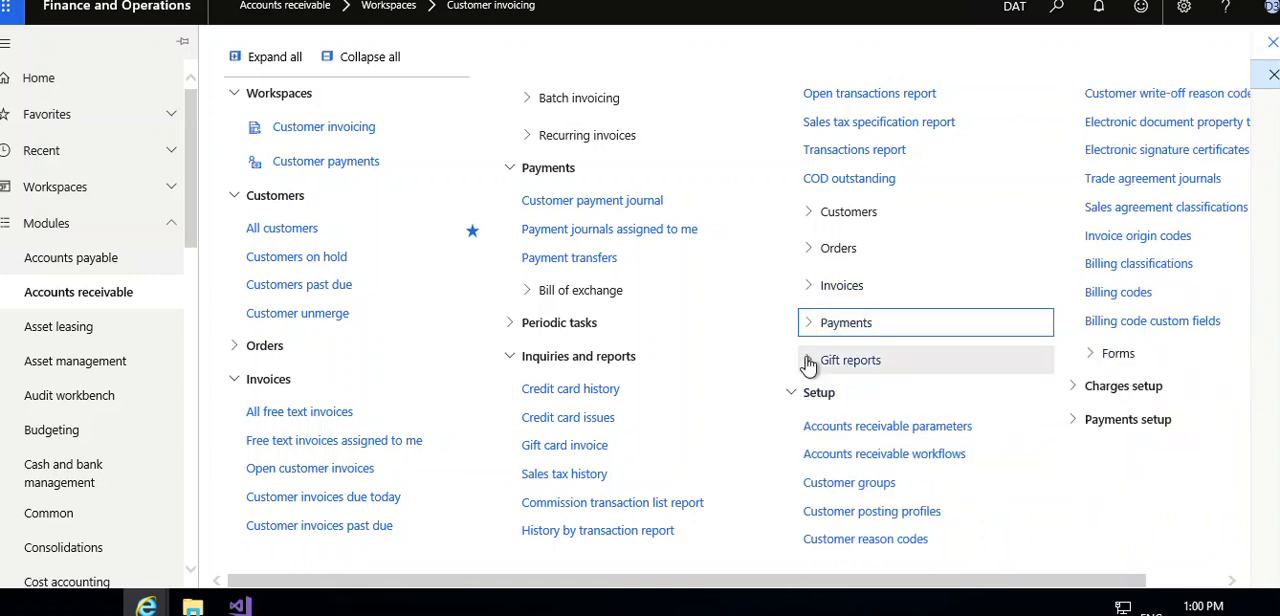
left_click(850, 360)
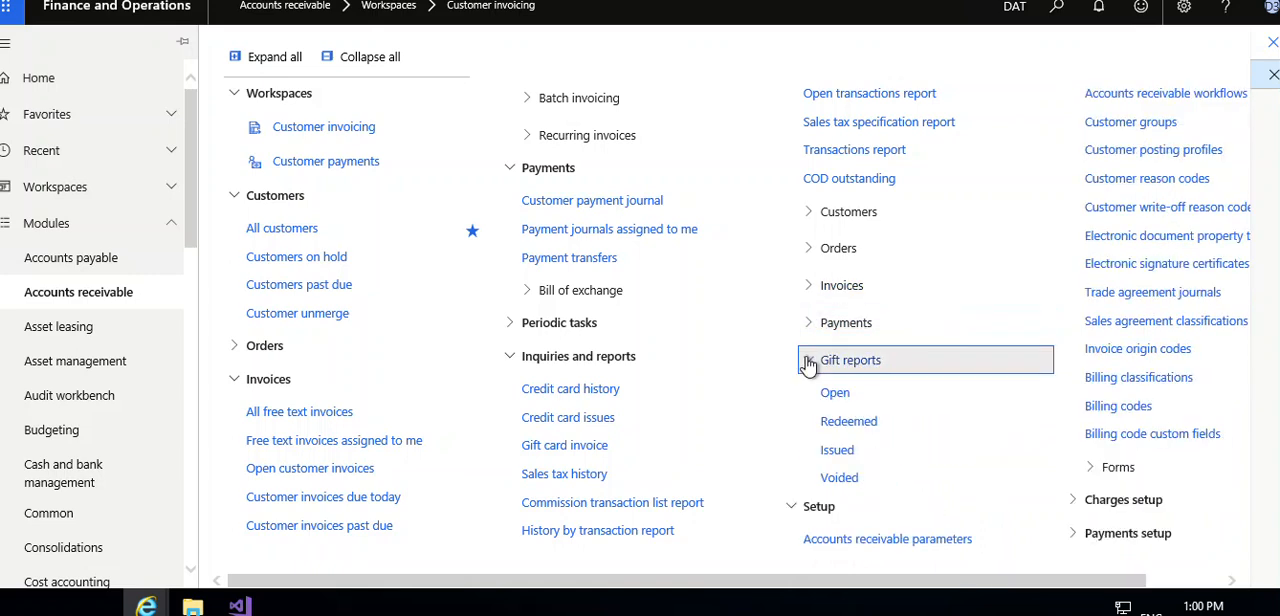
left_click(808, 360)
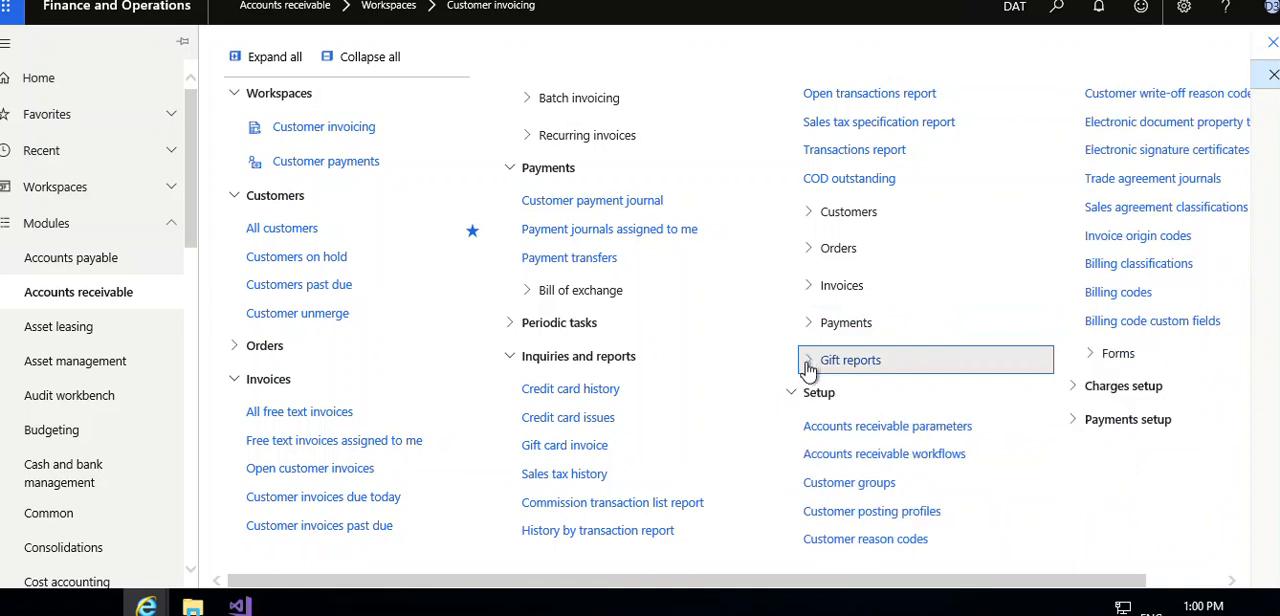
mouse_move(789, 430)
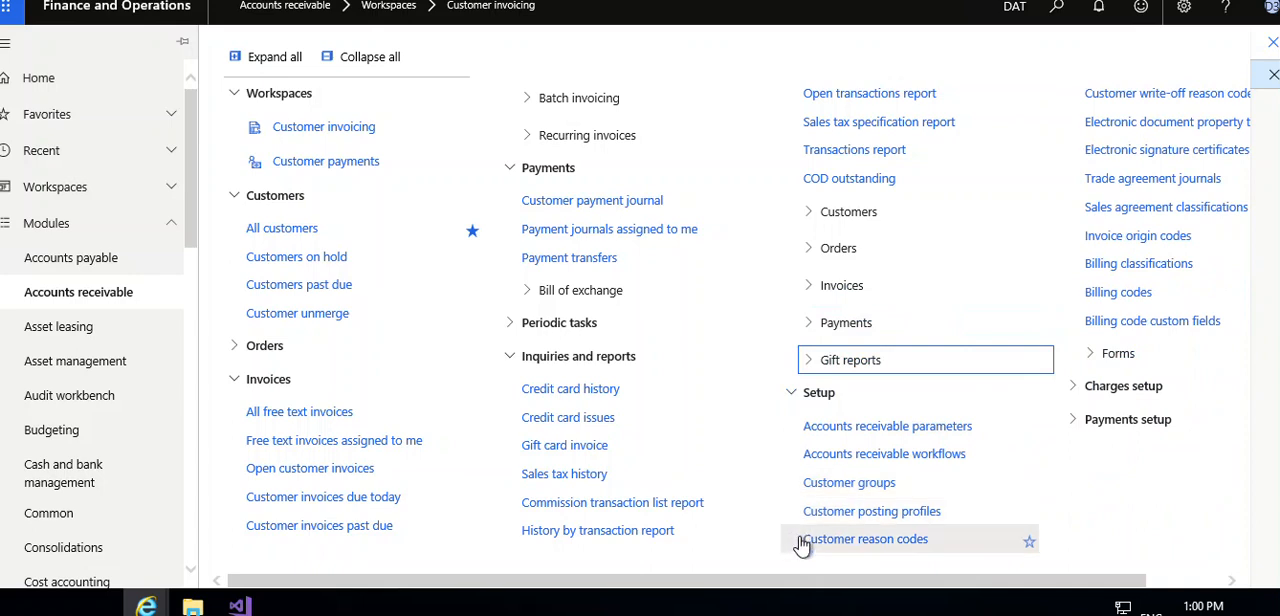
mouse_move(1070, 180)
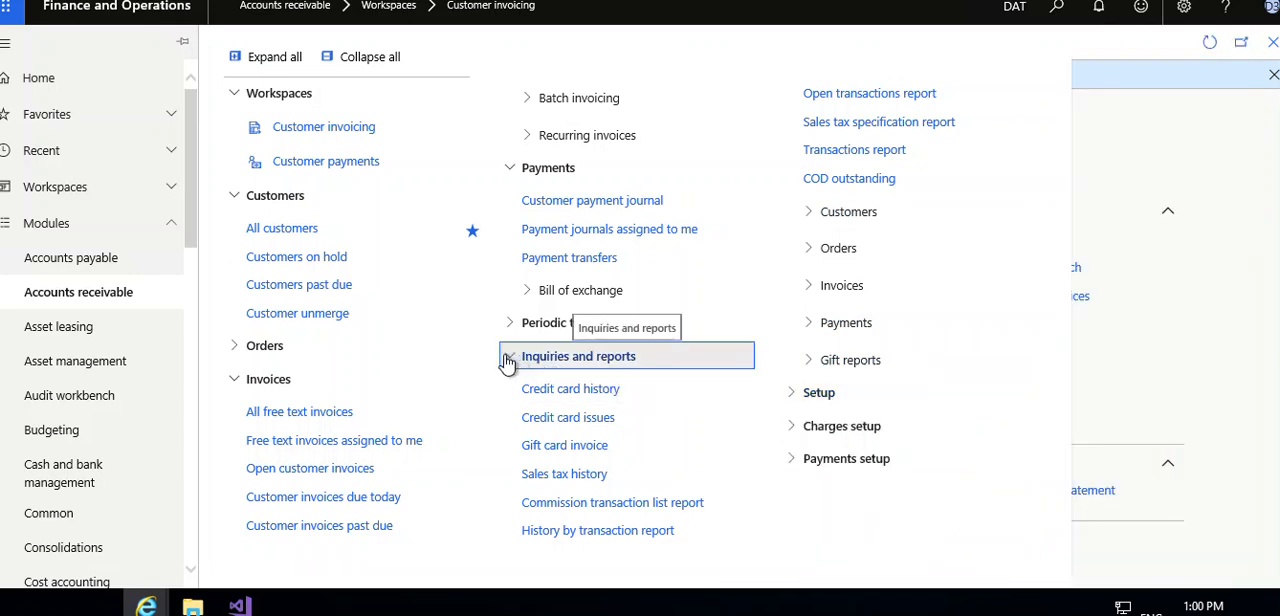
Step: Collapse Inquiries and reports and expand the Setup group
left_click(510, 356)
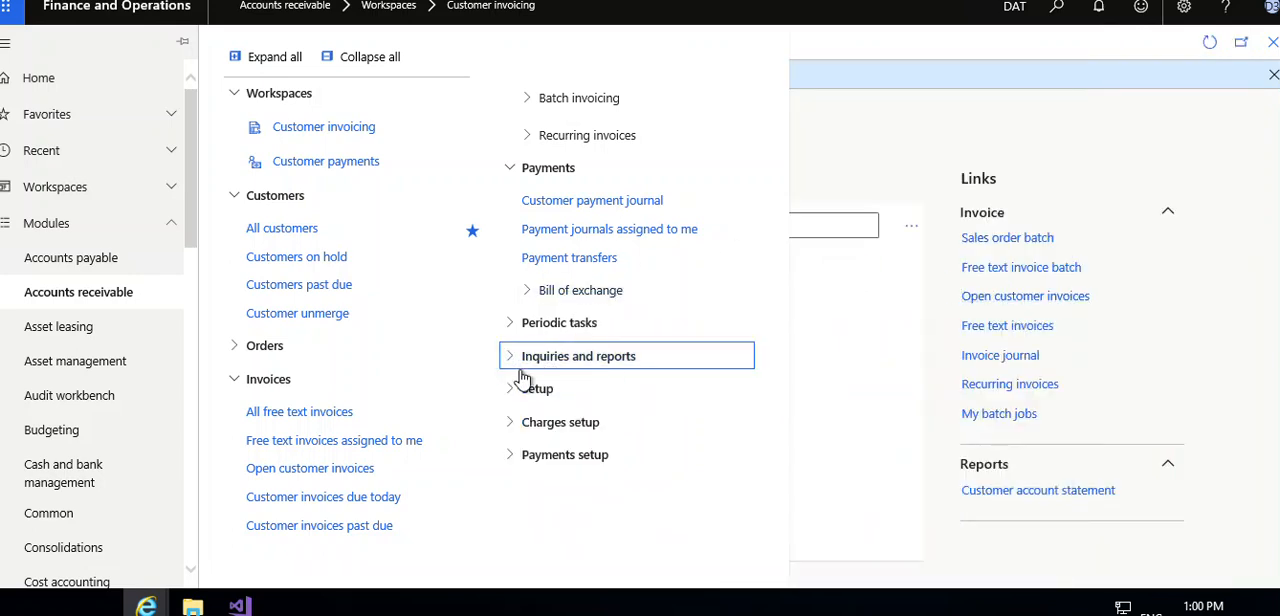
mouse_move(509, 393)
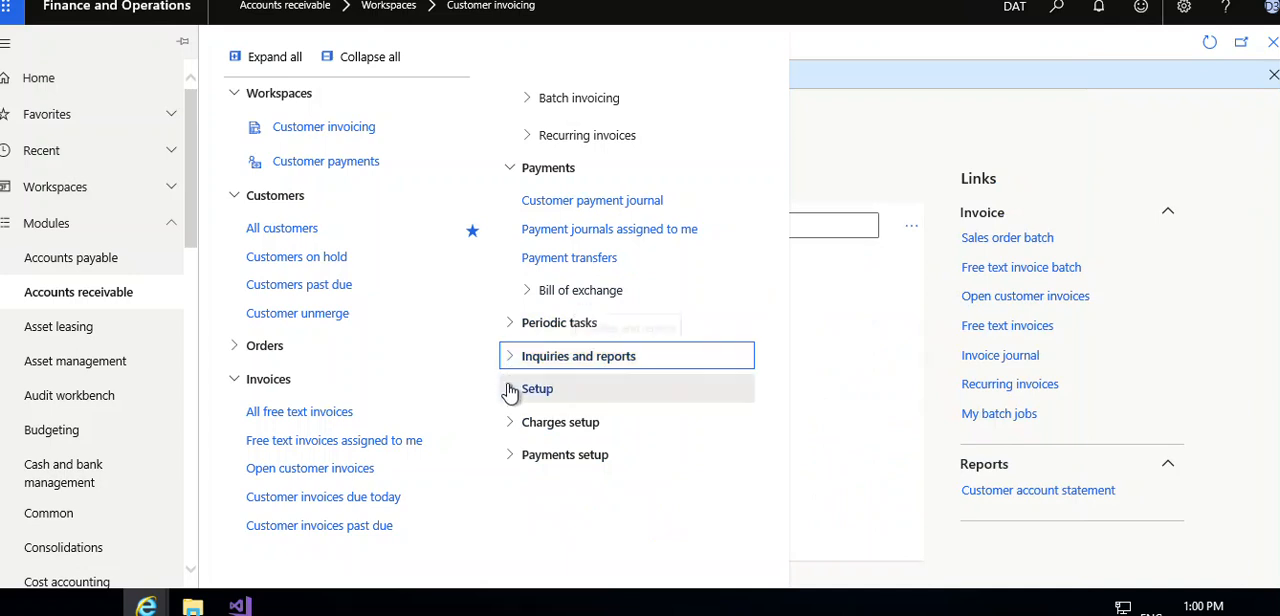
left_click(535, 388)
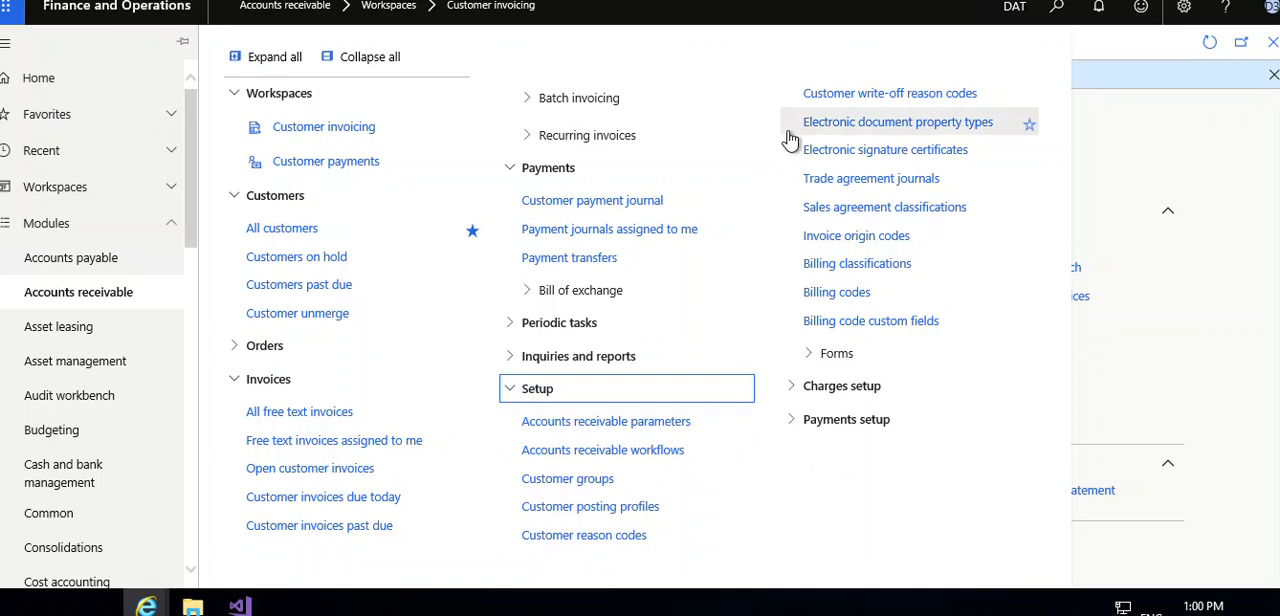
mouse_move(790, 150)
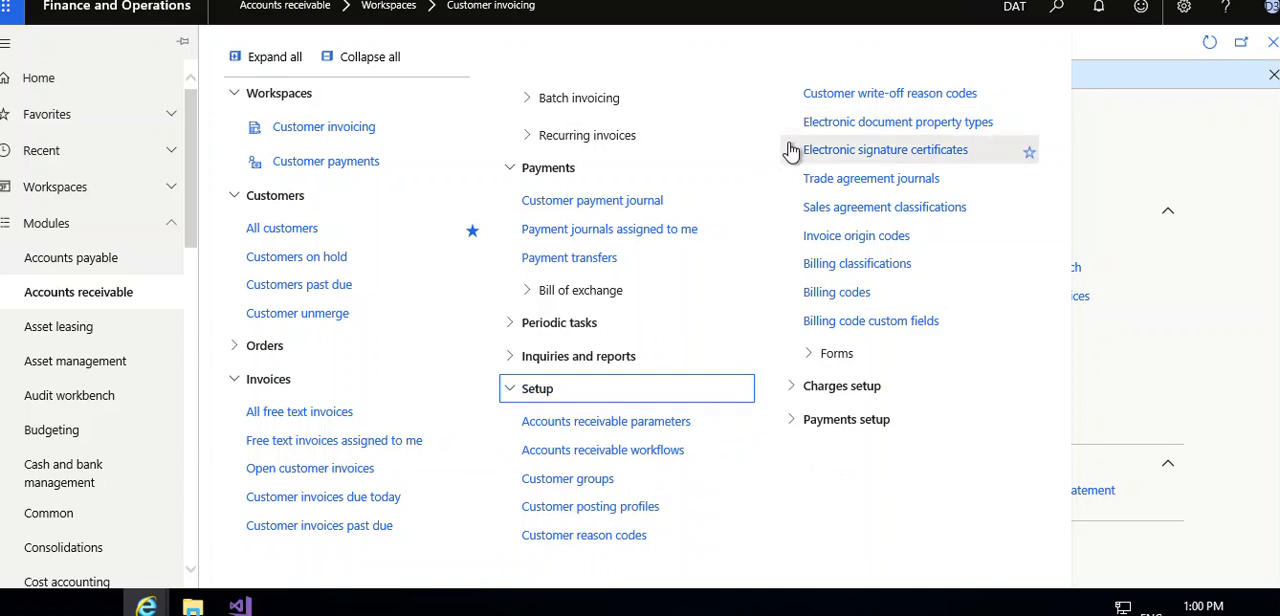
mouse_move(800, 160)
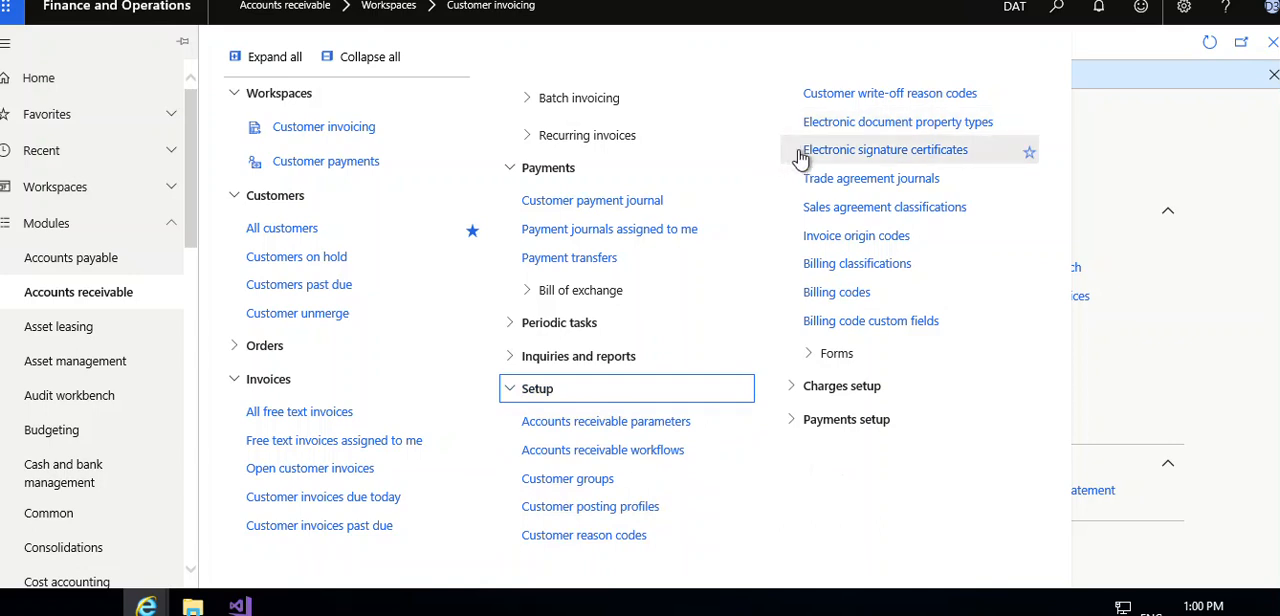
mouse_move(793, 185)
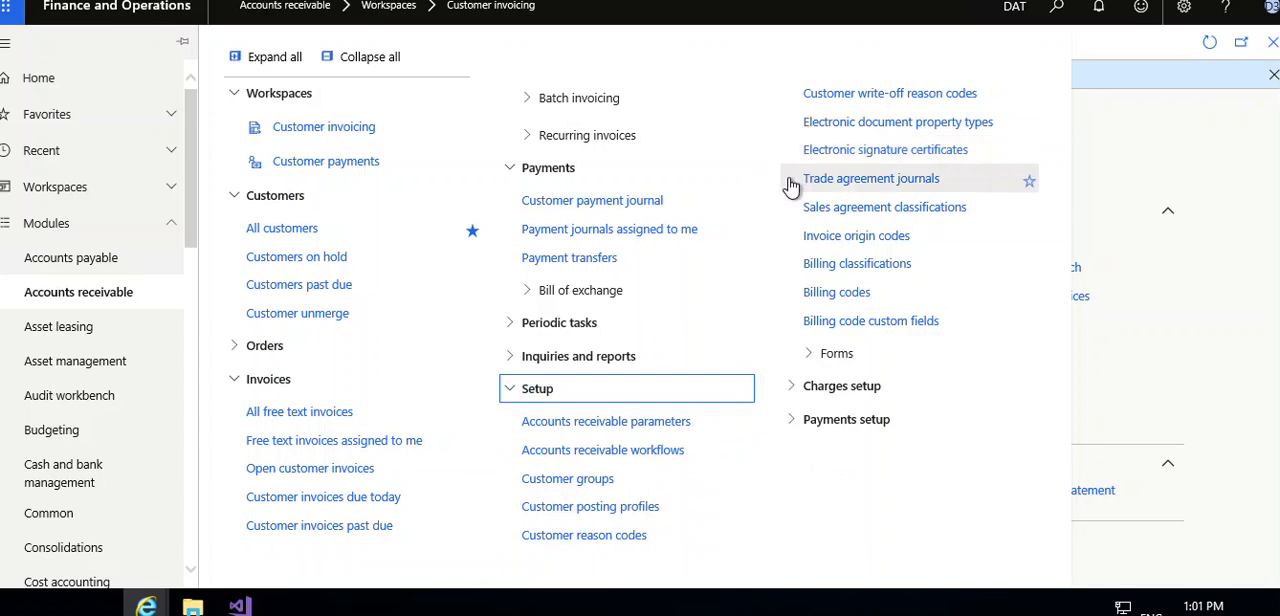
mouse_move(788, 215)
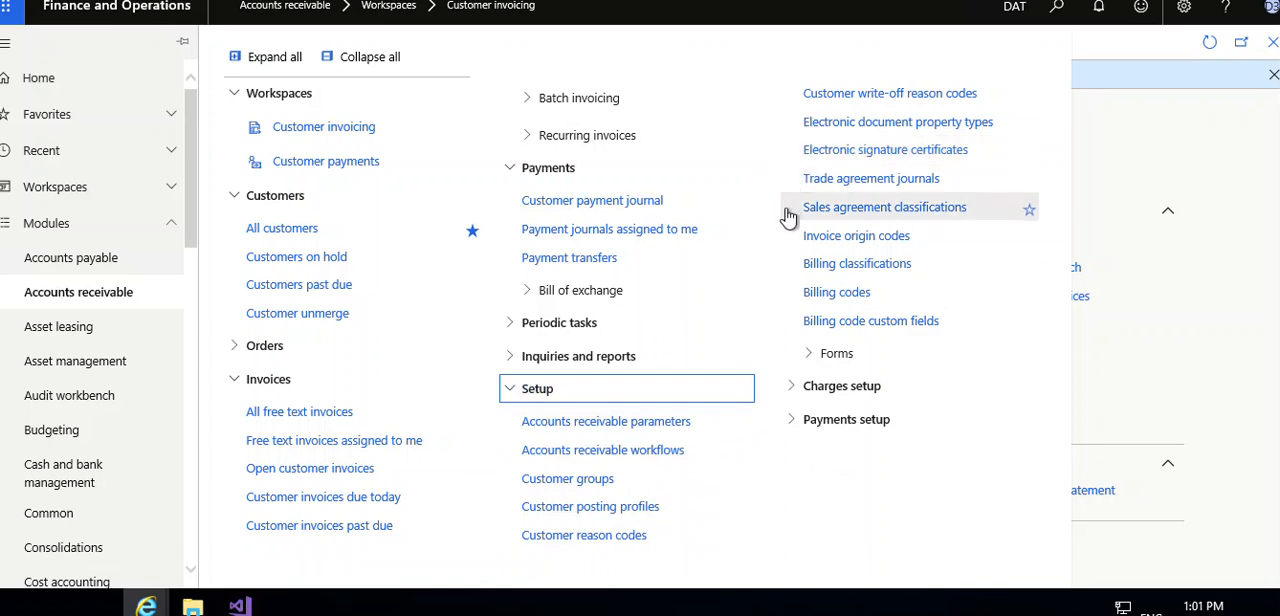
mouse_move(791, 248)
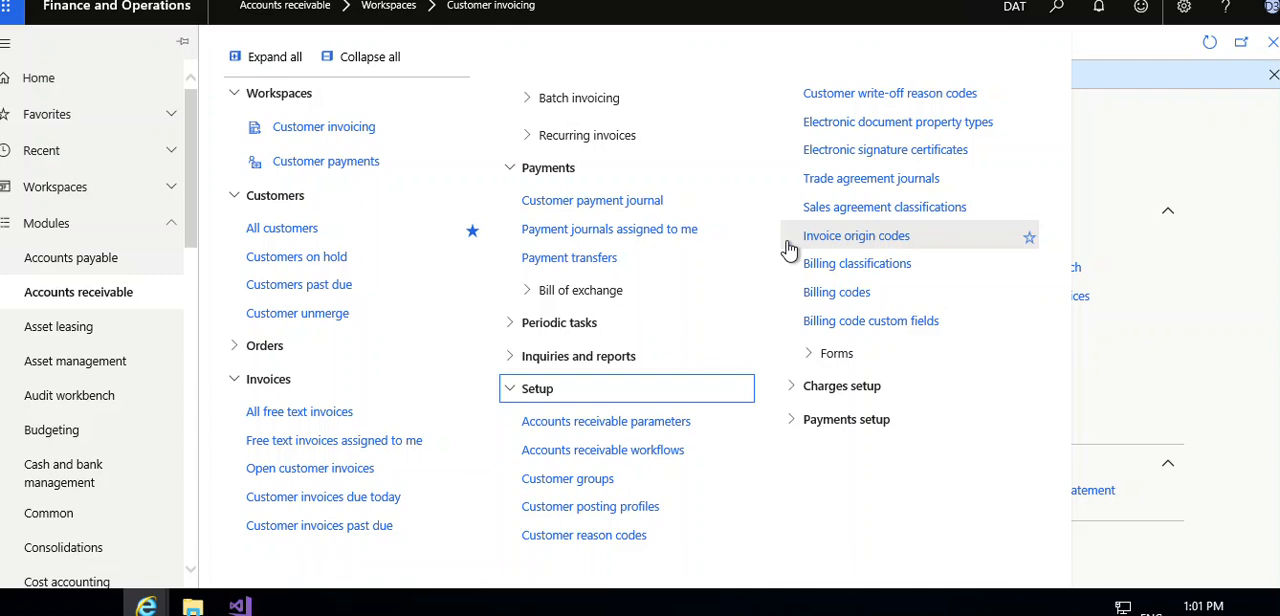
mouse_move(793, 300)
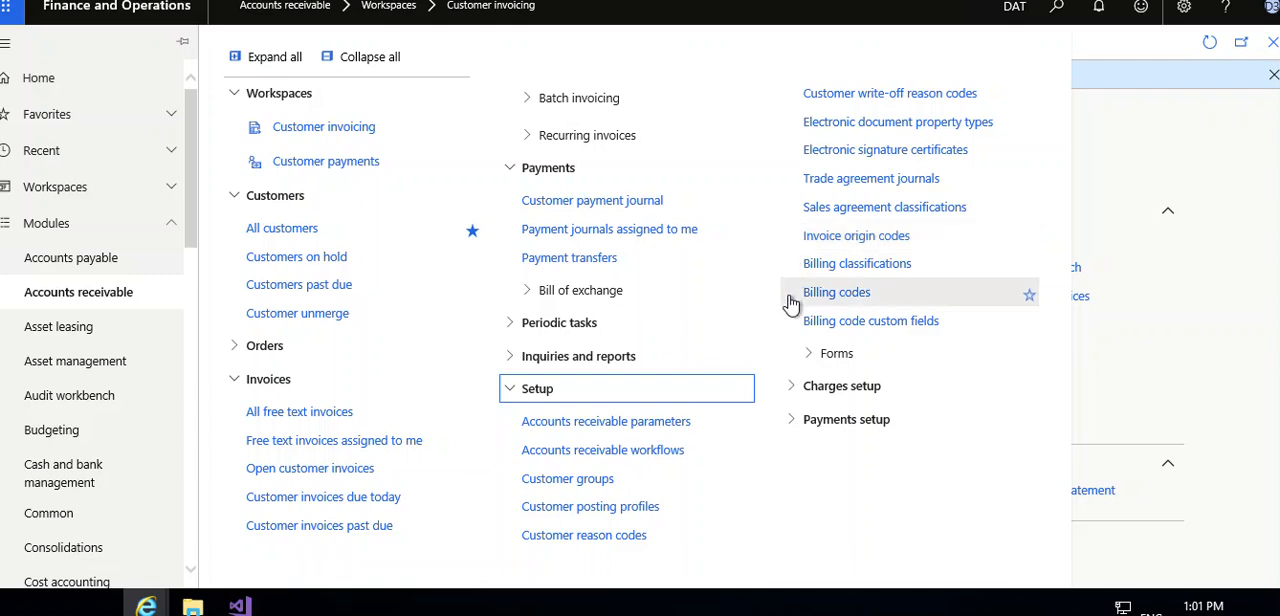
mouse_move(800, 330)
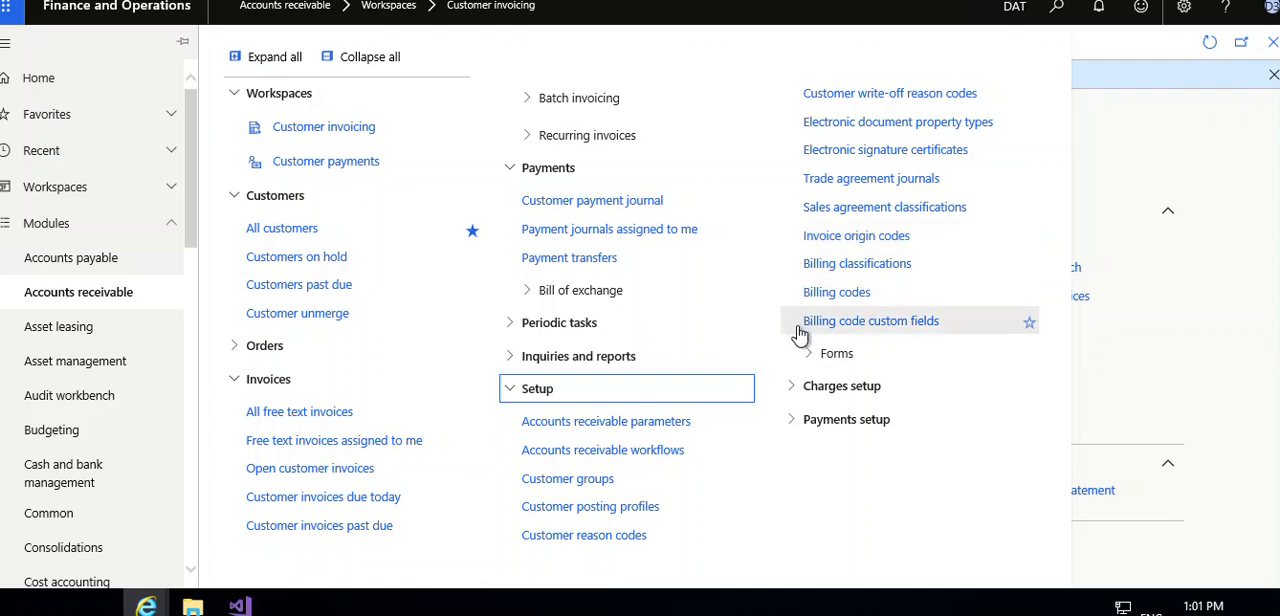
mouse_move(836, 353)
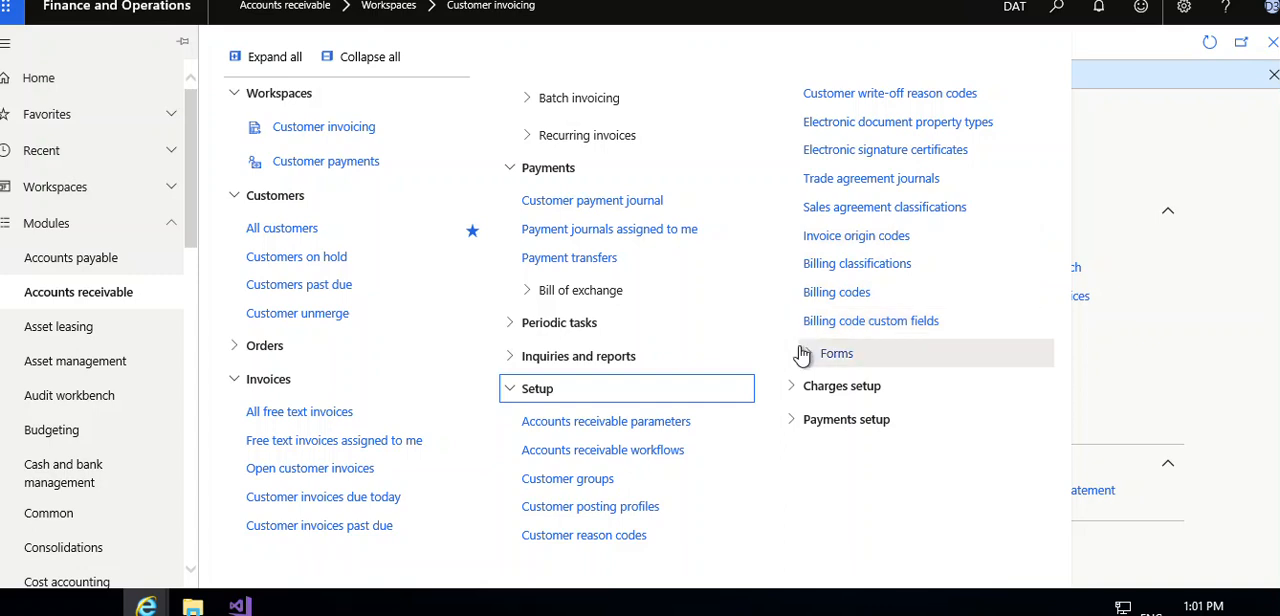
Step: Expand Charges setup under Setup, briefly opening and then refolding Forms
left_click(836, 353)
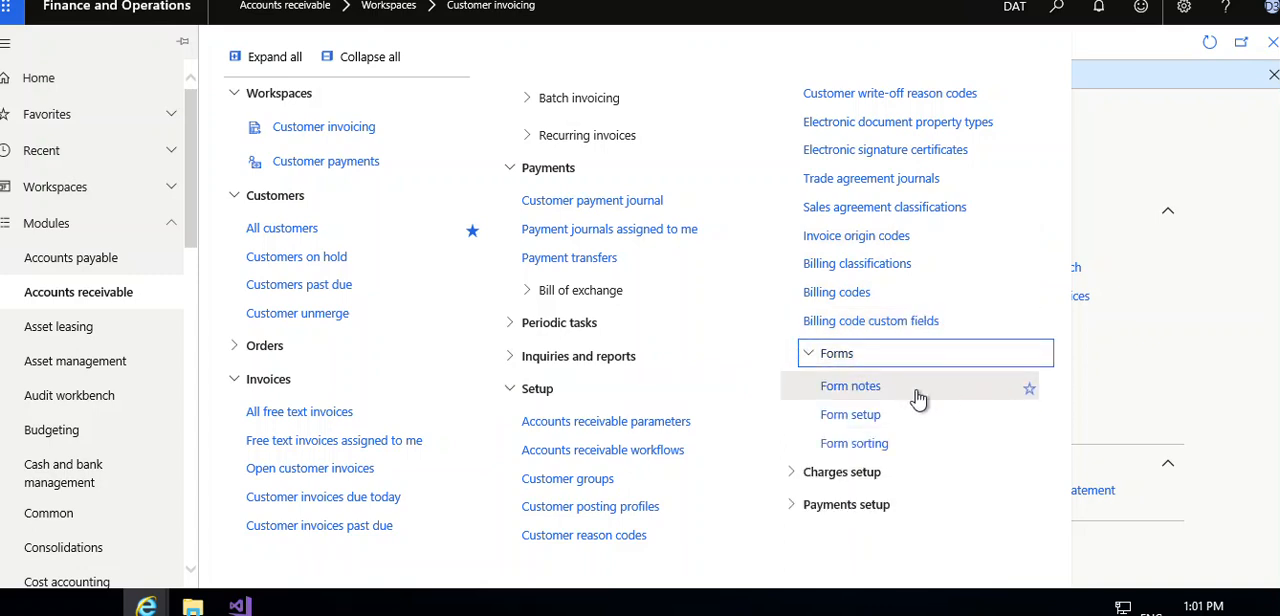
mouse_move(793, 471)
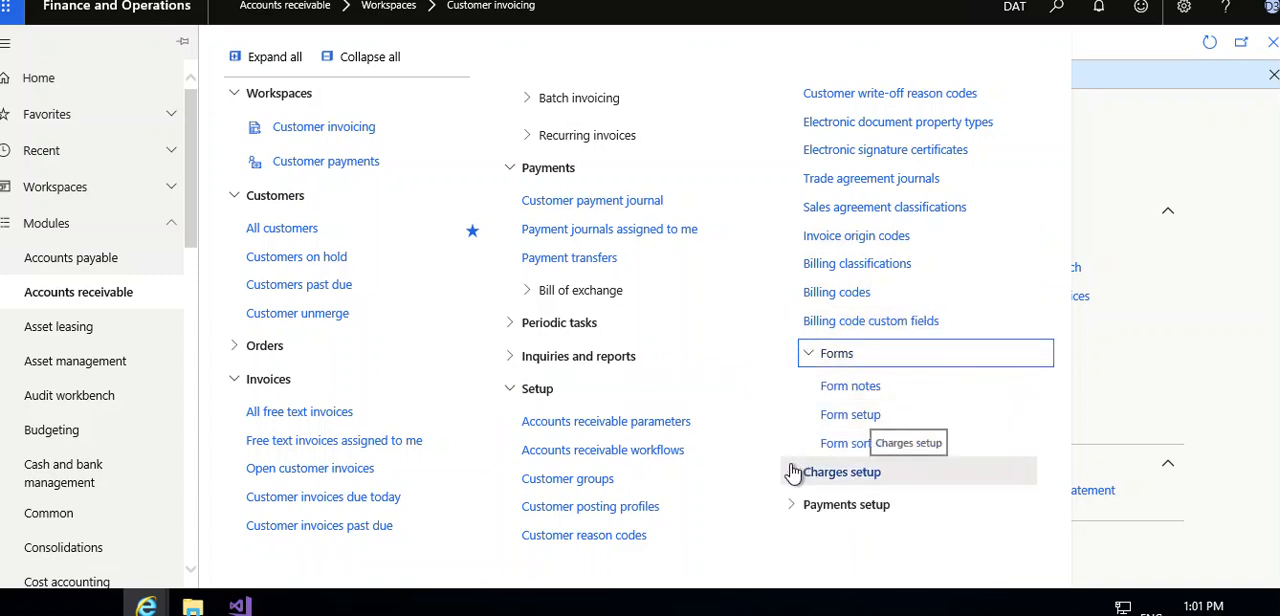
left_click(840, 471)
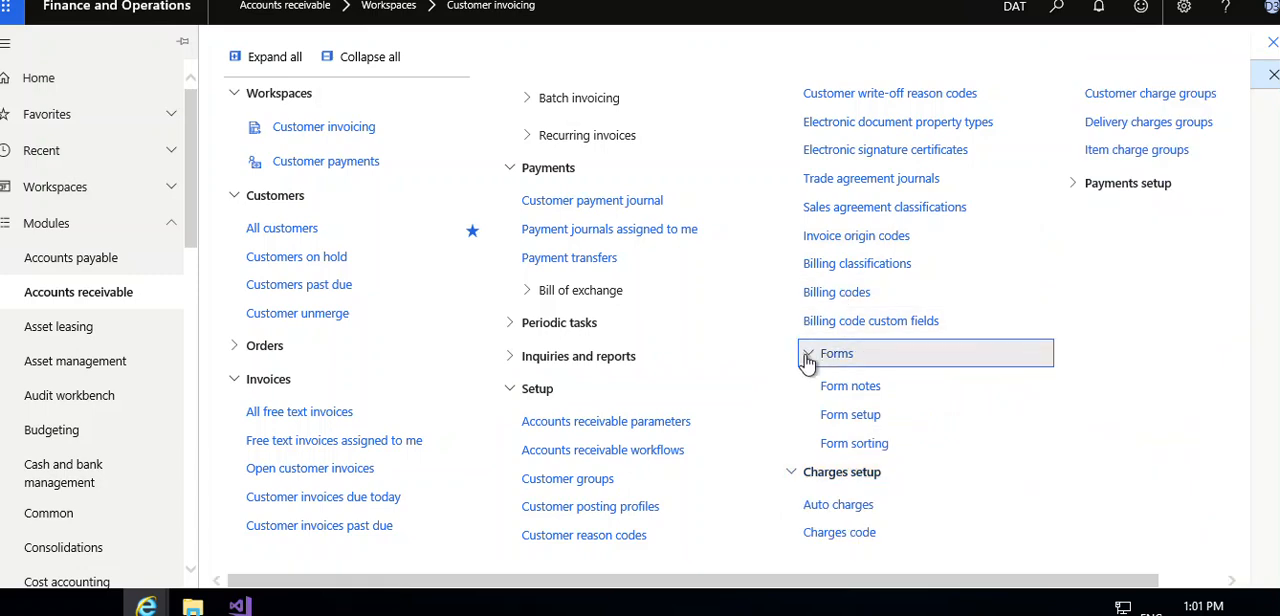
left_click(807, 353)
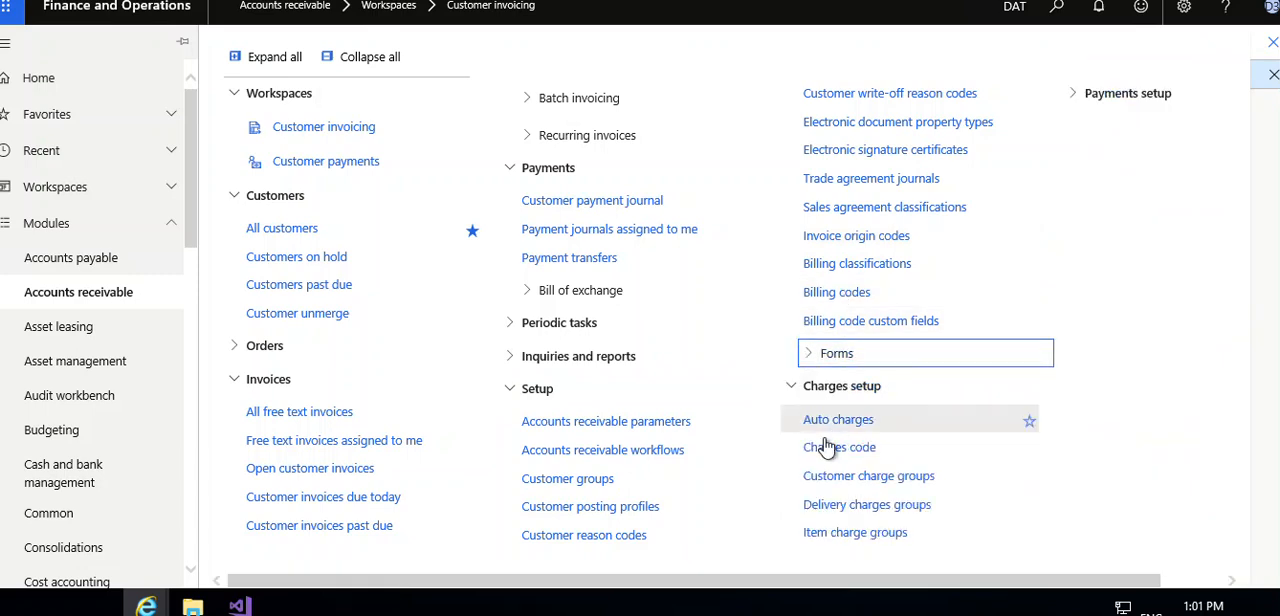
mouse_move(775, 489)
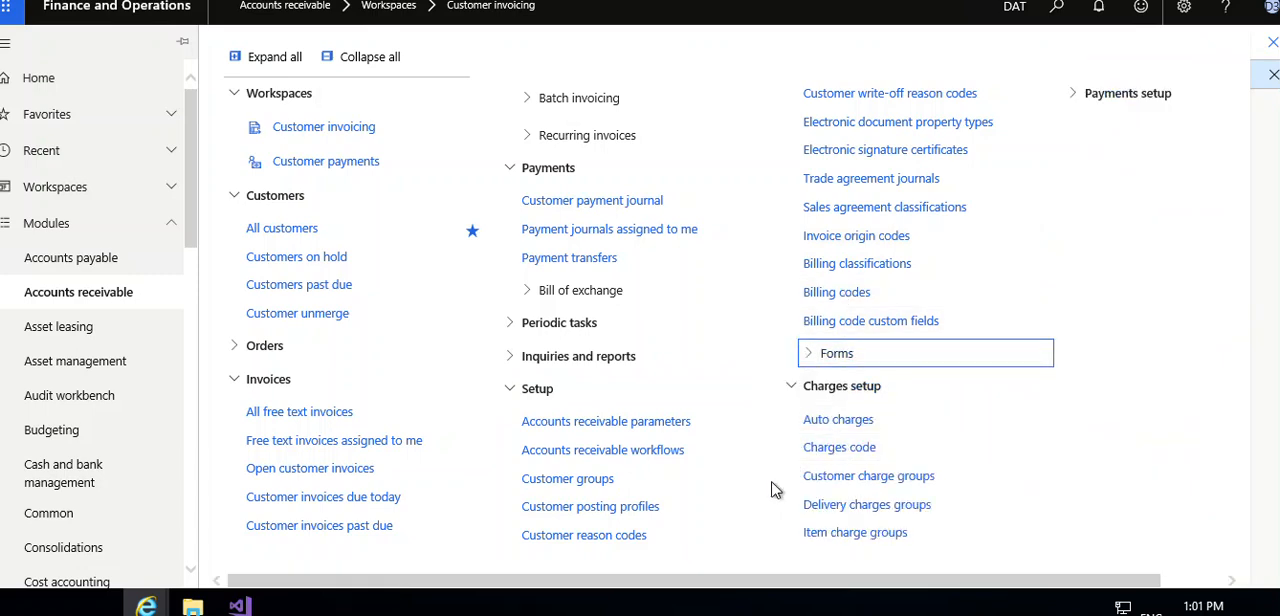
mouse_move(776, 516)
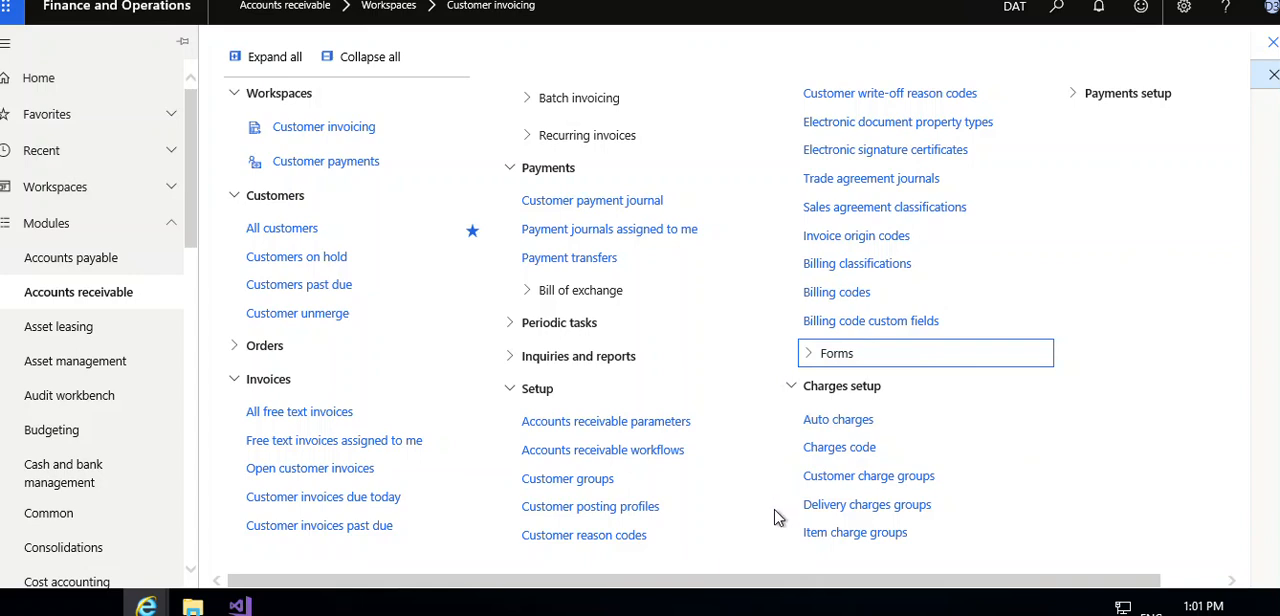
mouse_move(856, 532)
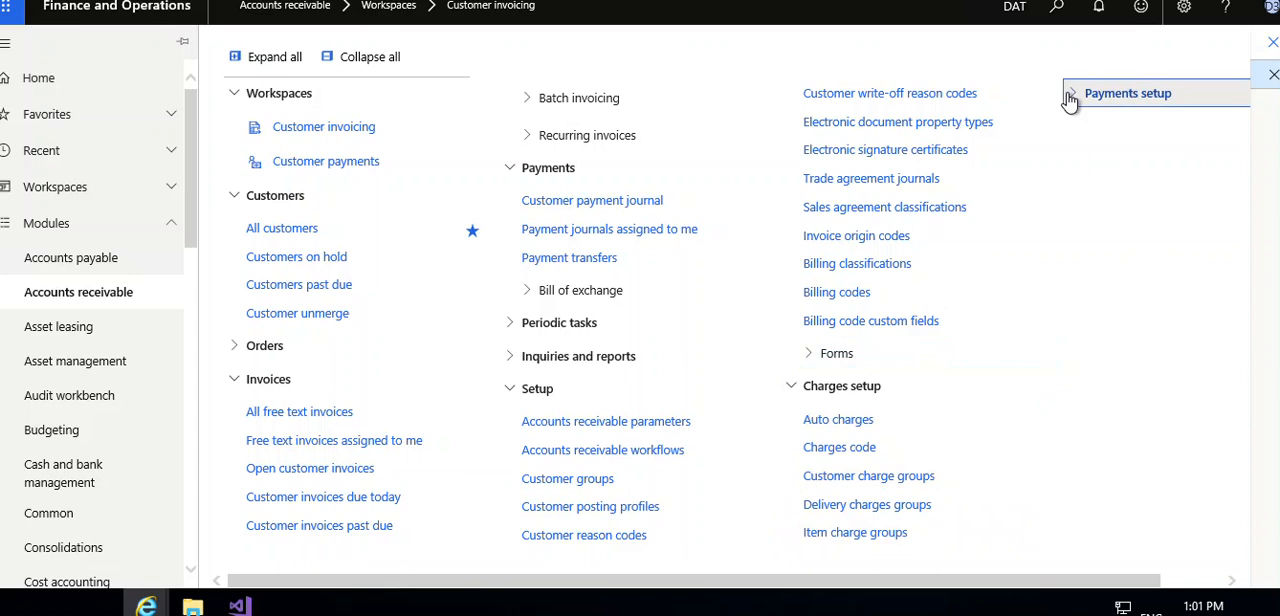
Step: Expand Payments setup to list Methods of payment through Payment calendar configuration
left_click(1127, 92)
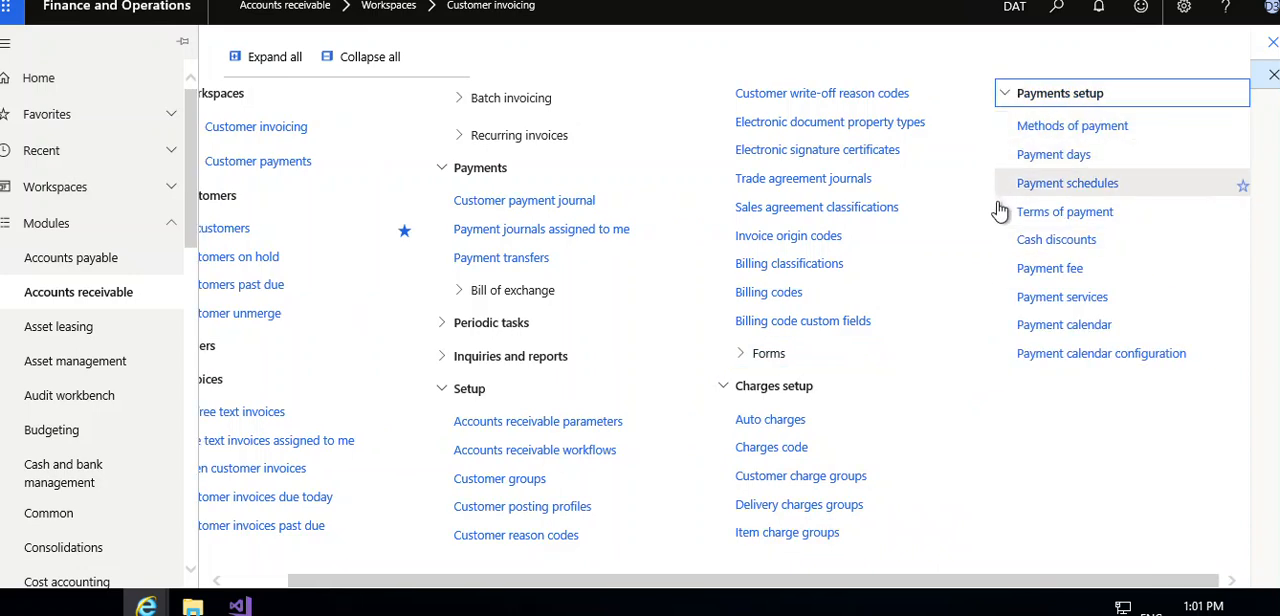
mouse_move(1003, 275)
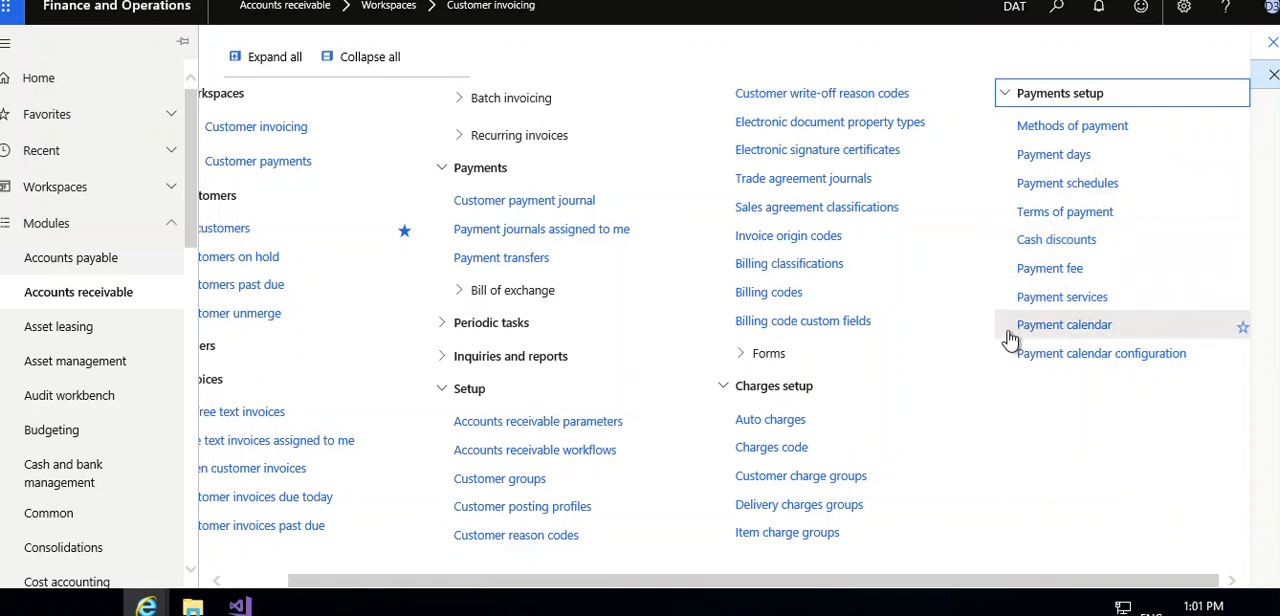
mouse_move(1008, 383)
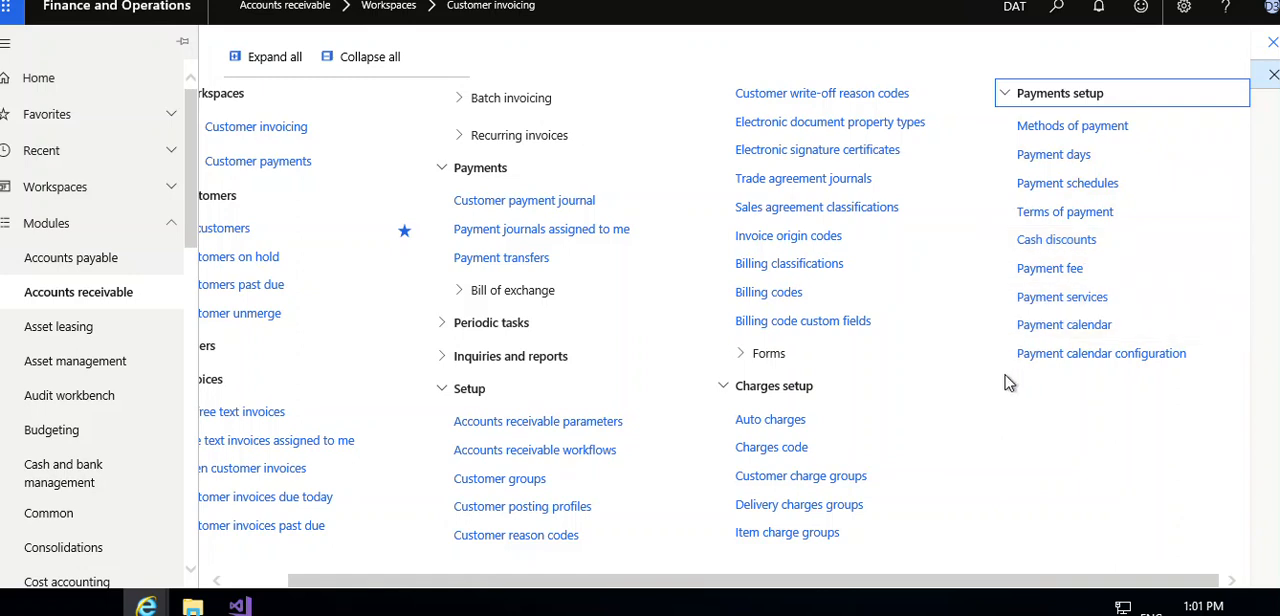
mouse_move(1053, 446)
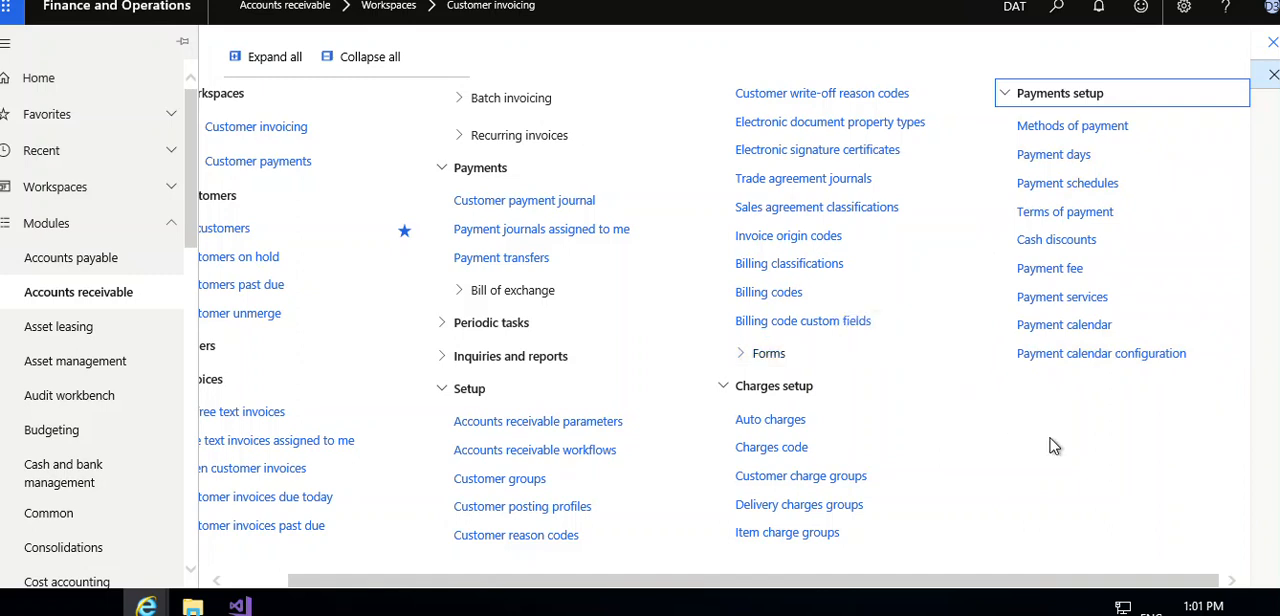